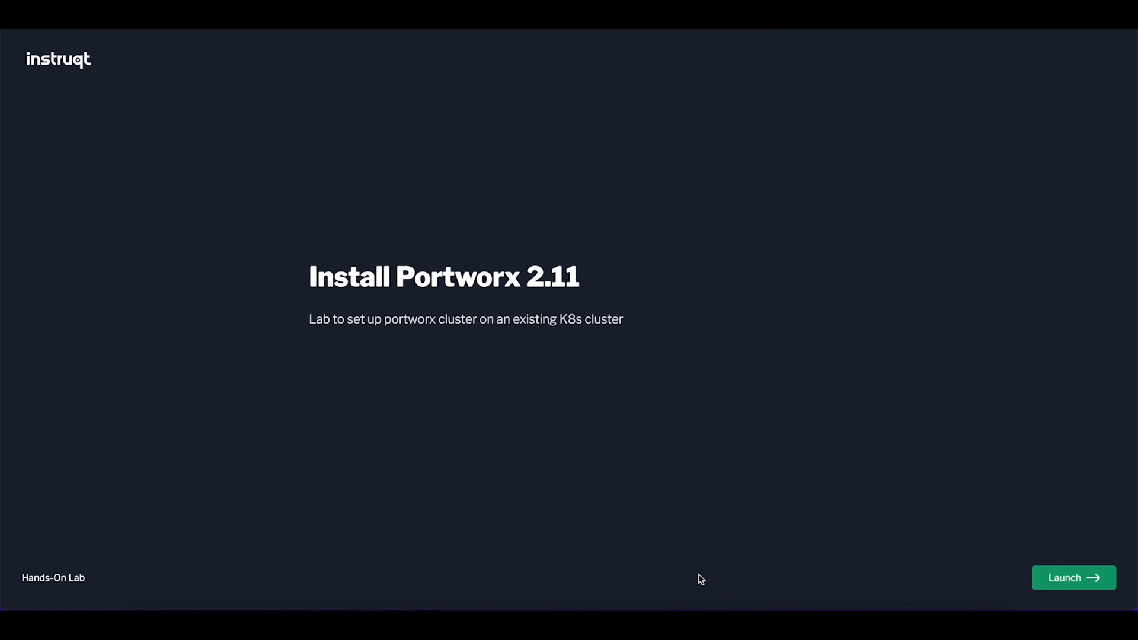
{"action": "mouse_move", "coordinate": [1070, 582]}
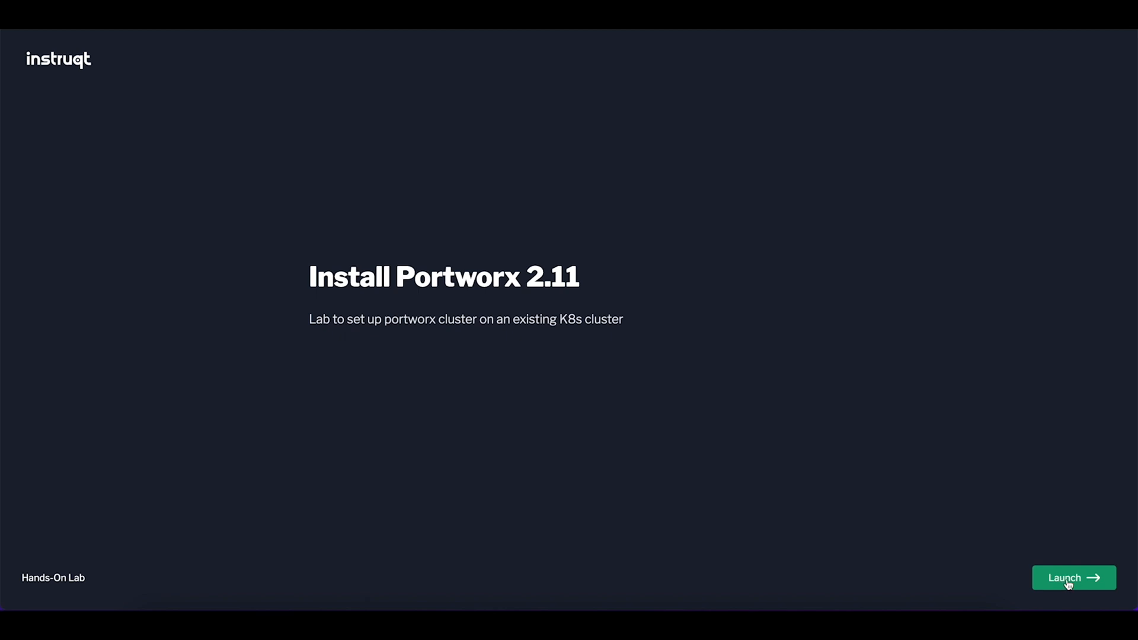
Launch the Install Portworx 2.11 lab so the EKS cluster begins provisioning.
{"action": "left_click", "coordinate": [1073, 578]}
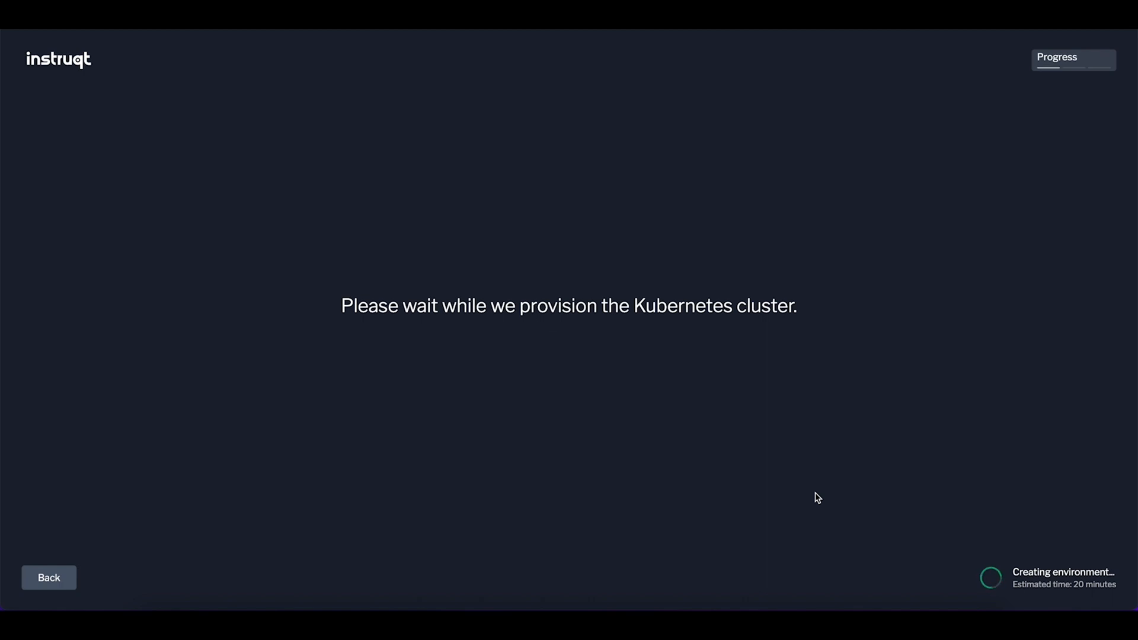
{"action": "mouse_move", "coordinate": [1105, 550]}
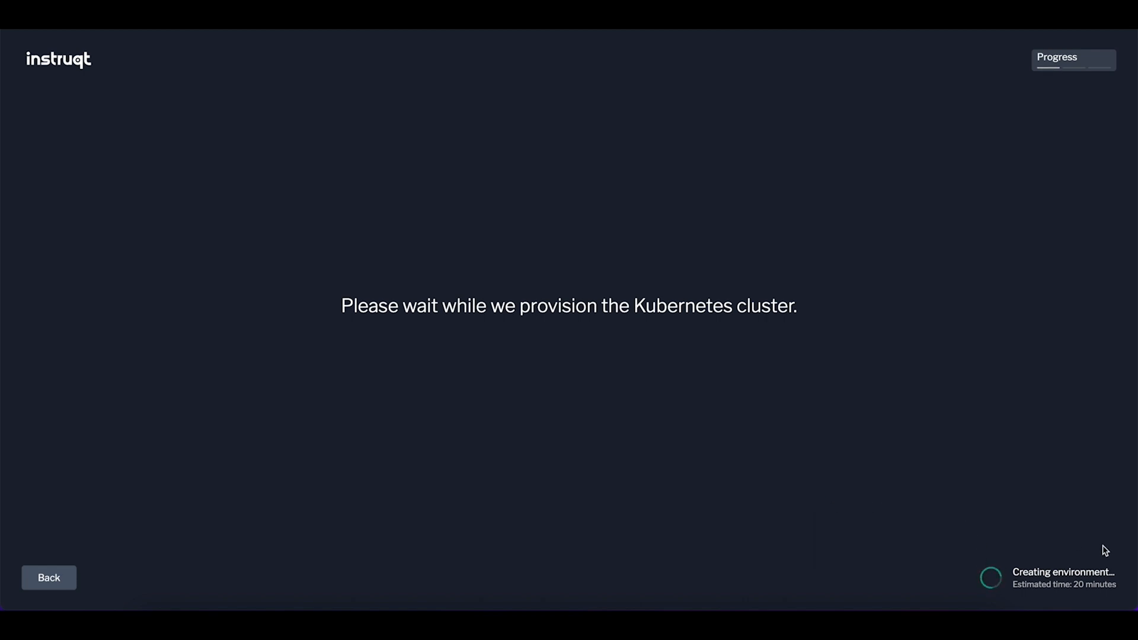
{"action": "mouse_move", "coordinate": [993, 586]}
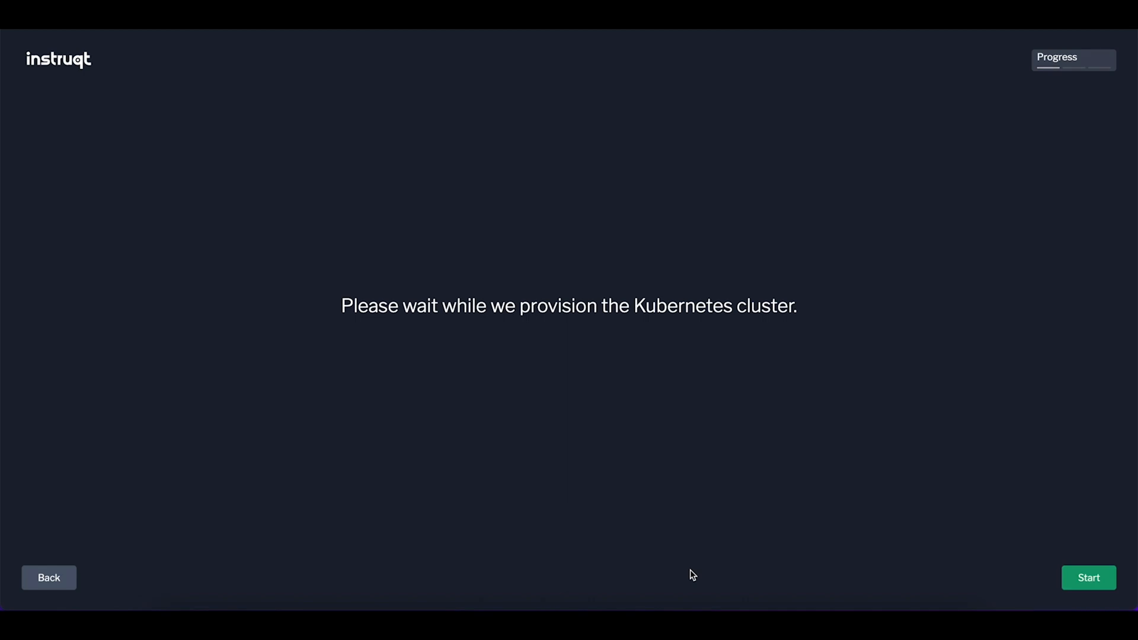
{"action": "mouse_move", "coordinate": [1088, 577]}
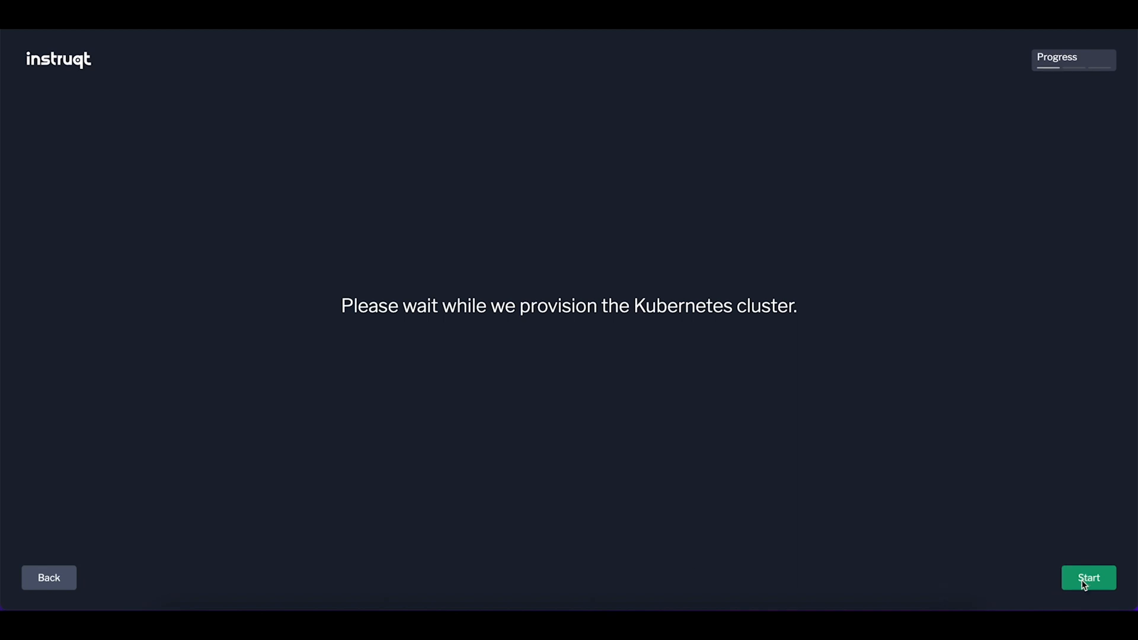
Start the lab, bringing up the Cloud CLI terminal and the Explore the Lab Environment challenge.
{"action": "left_click", "coordinate": [1087, 578]}
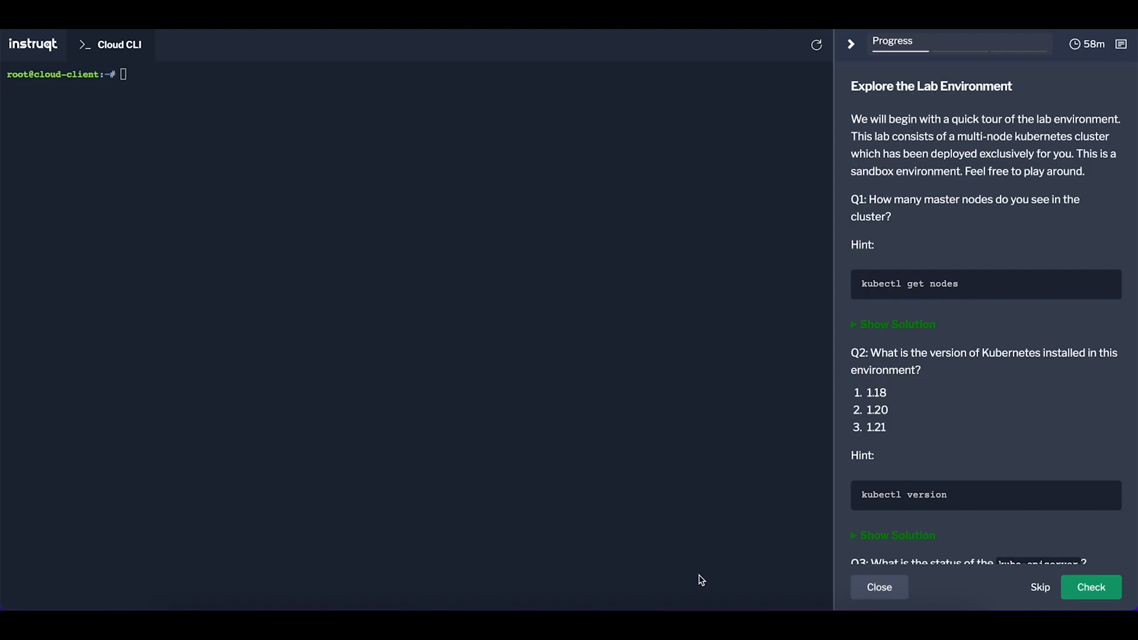
{"action": "mouse_move", "coordinate": [476, 288]}
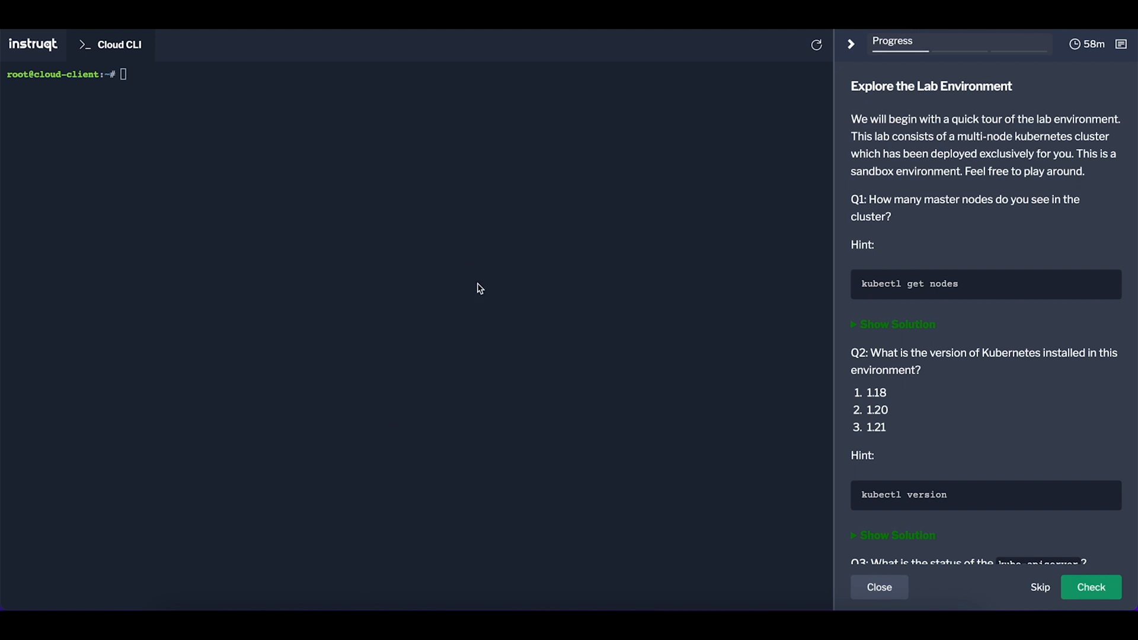
{"action": "mouse_move", "coordinate": [917, 119]}
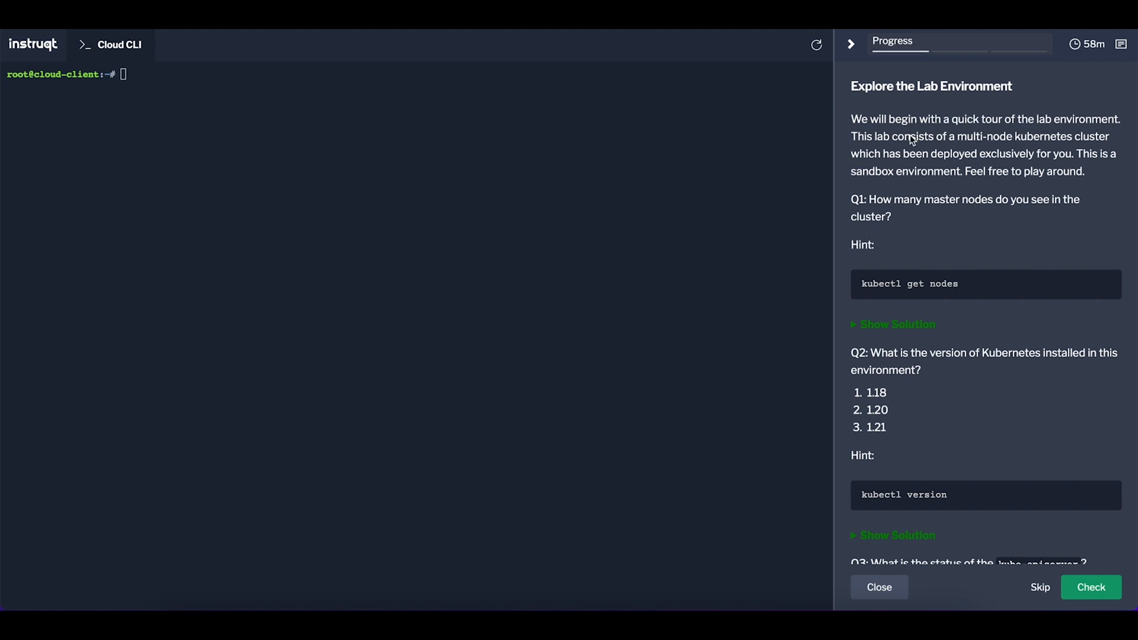
{"action": "mouse_move", "coordinate": [957, 45]}
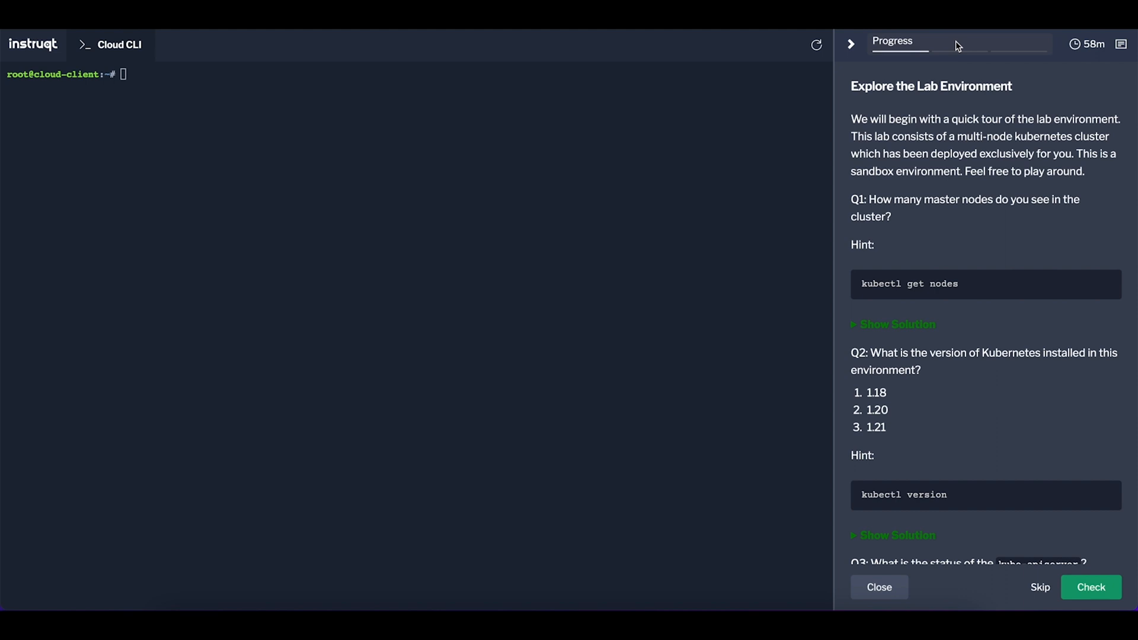
{"action": "mouse_move", "coordinate": [1083, 46]}
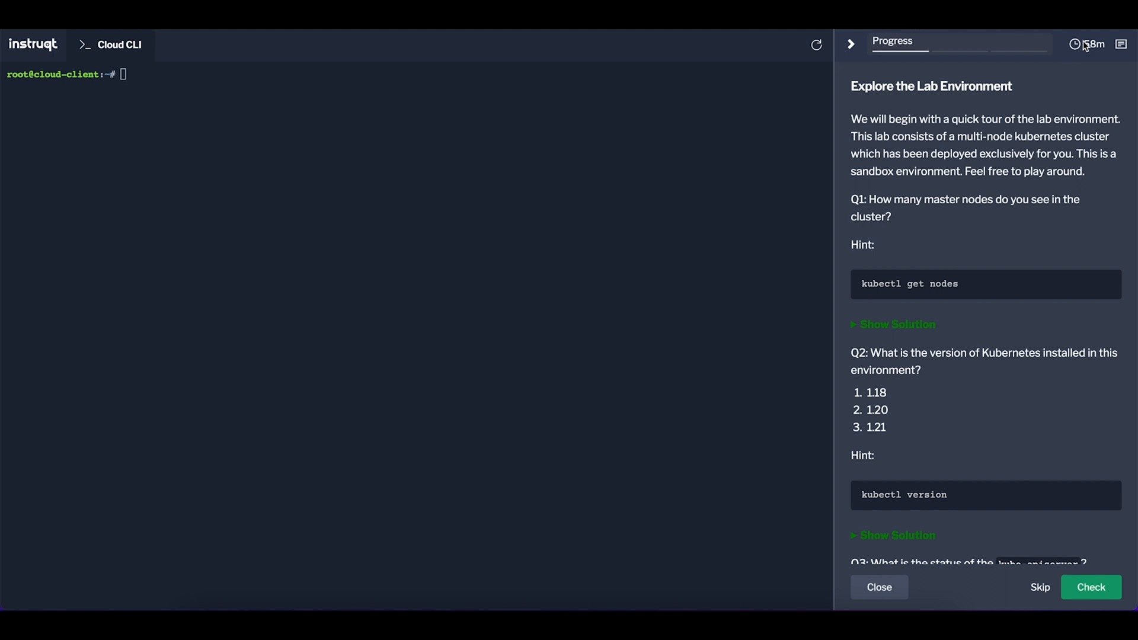
{"action": "mouse_move", "coordinate": [1060, 175]}
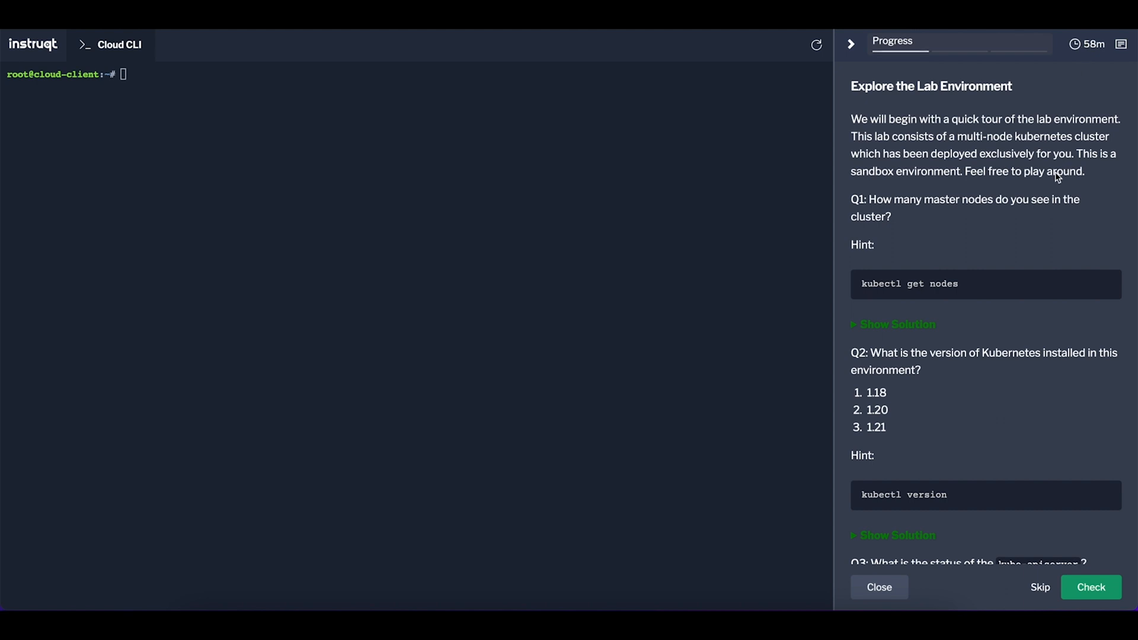
{"action": "mouse_move", "coordinate": [1037, 86]}
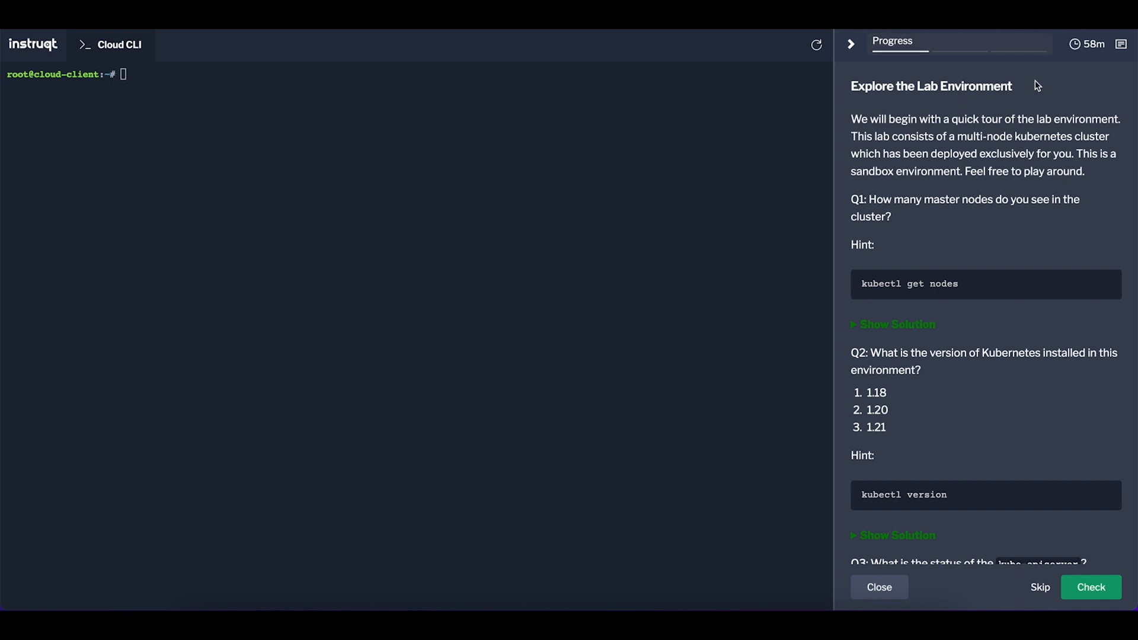
{"action": "mouse_move", "coordinate": [929, 229]}
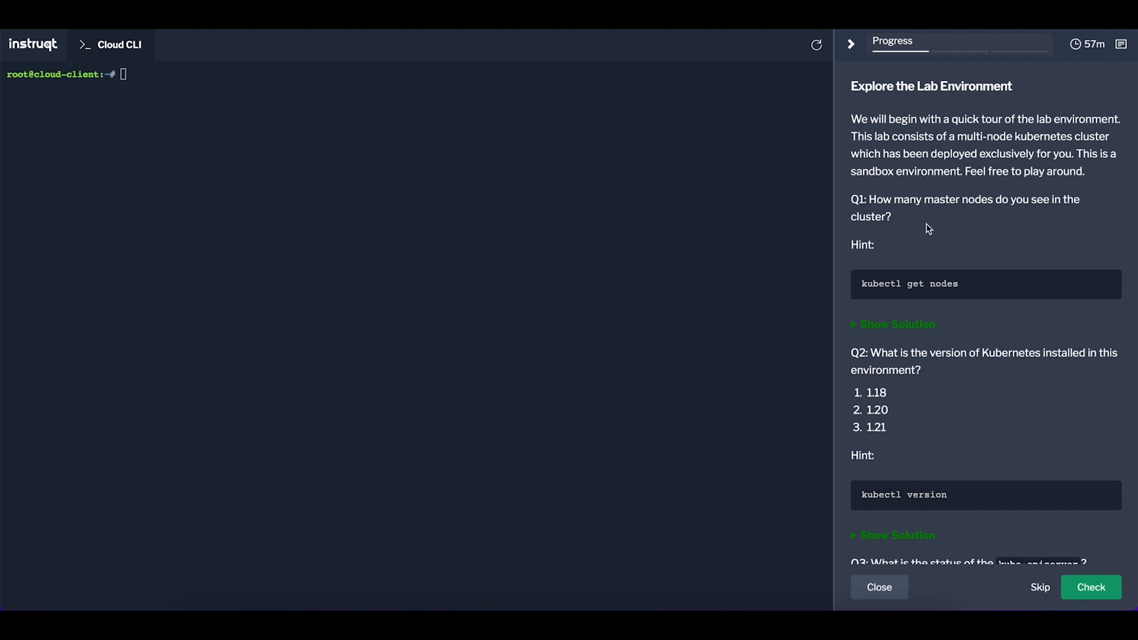
{"action": "mouse_move", "coordinate": [1115, 297]}
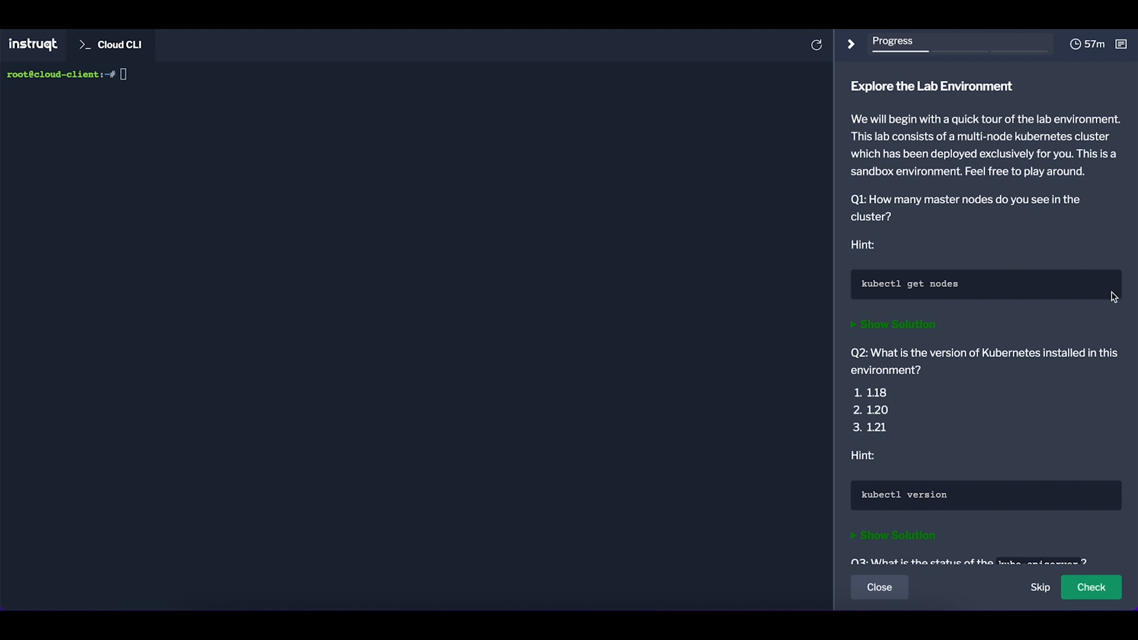
Run kubectl get nodes and kubectl version, revealing Q1 answer 3 and Q2 answer 1.21.
{"action": "left_click", "coordinate": [1107, 284]}
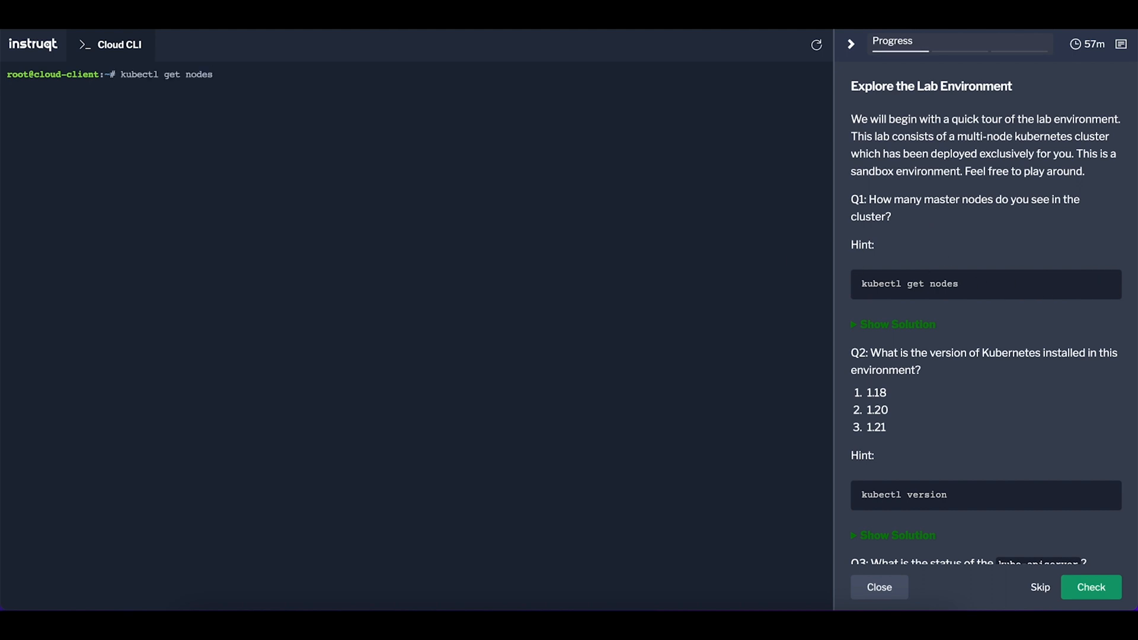
{"action": "key", "text": "Return"}
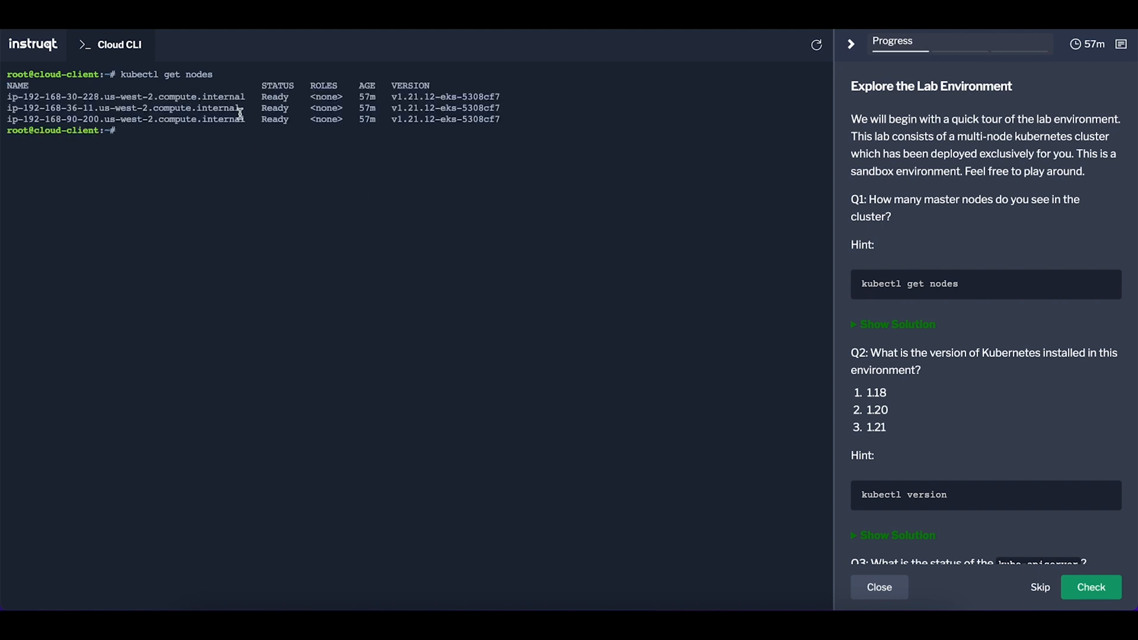
{"action": "mouse_move", "coordinate": [885, 349]}
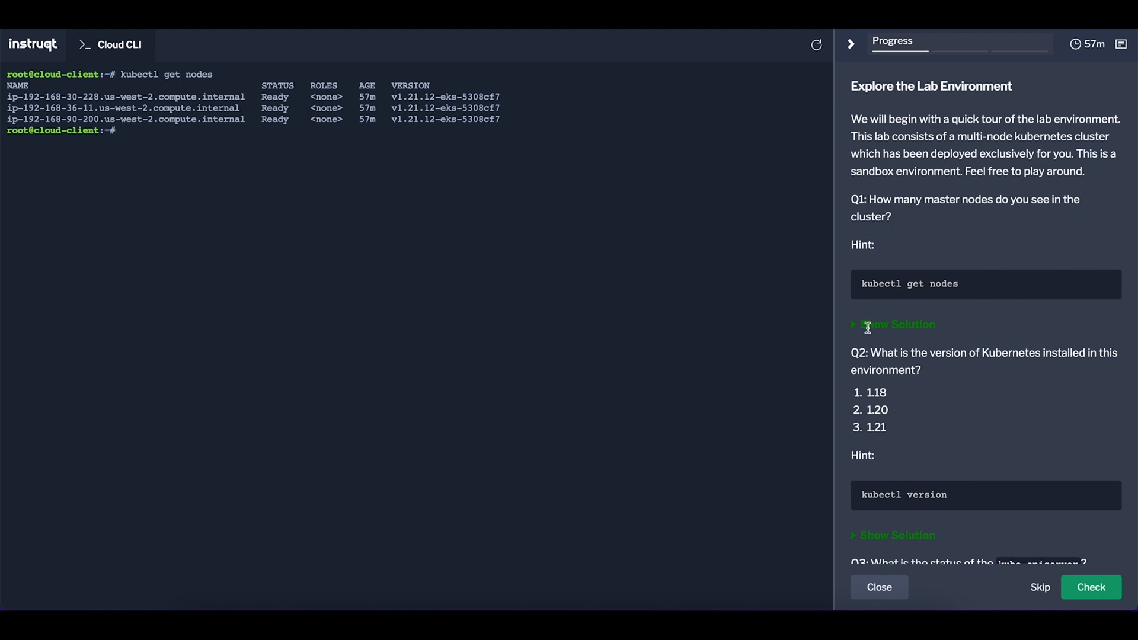
{"action": "left_click", "coordinate": [896, 324]}
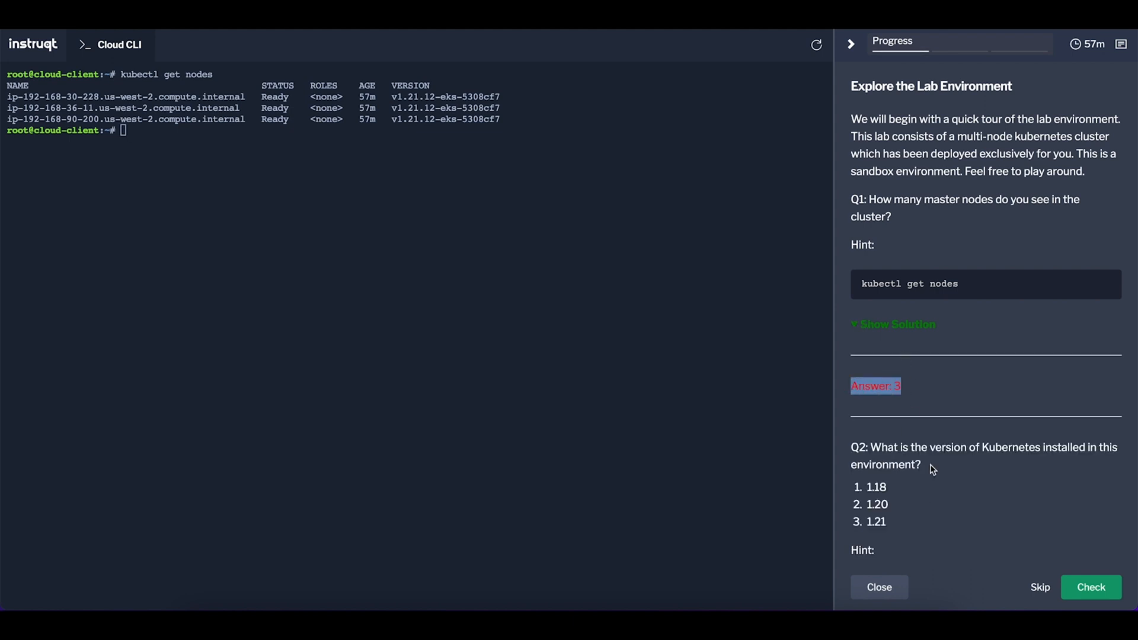
{"action": "scroll", "scroll_direction": "down", "scroll_amount": 3}
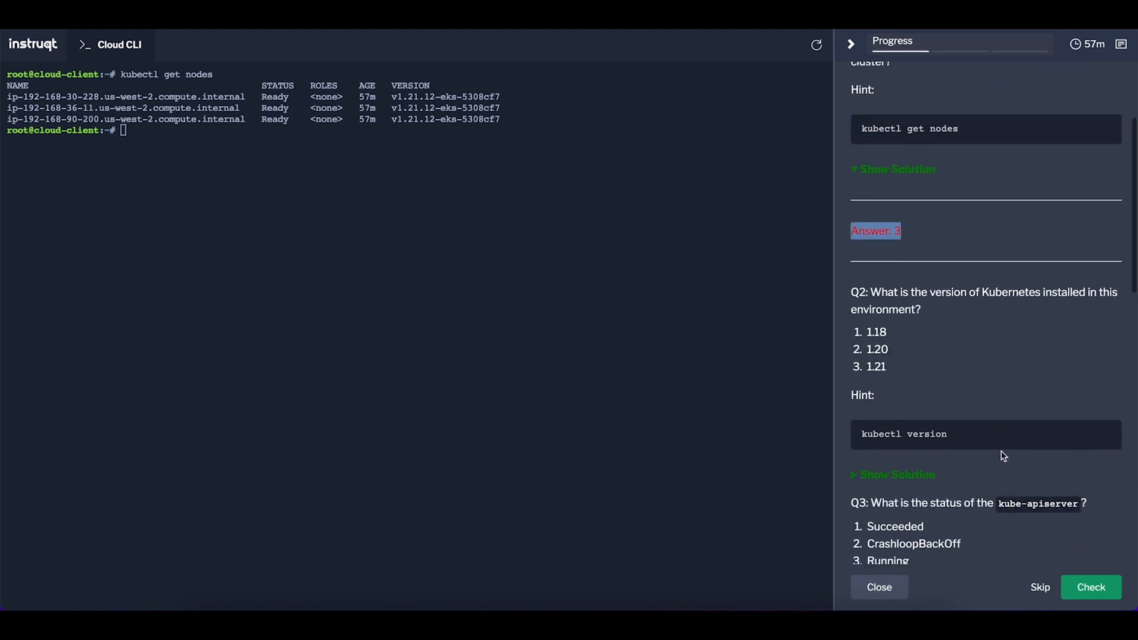
{"action": "scroll", "scroll_direction": "down", "scroll_amount": 3}
{"action": "type", "text": "kubectl version"}
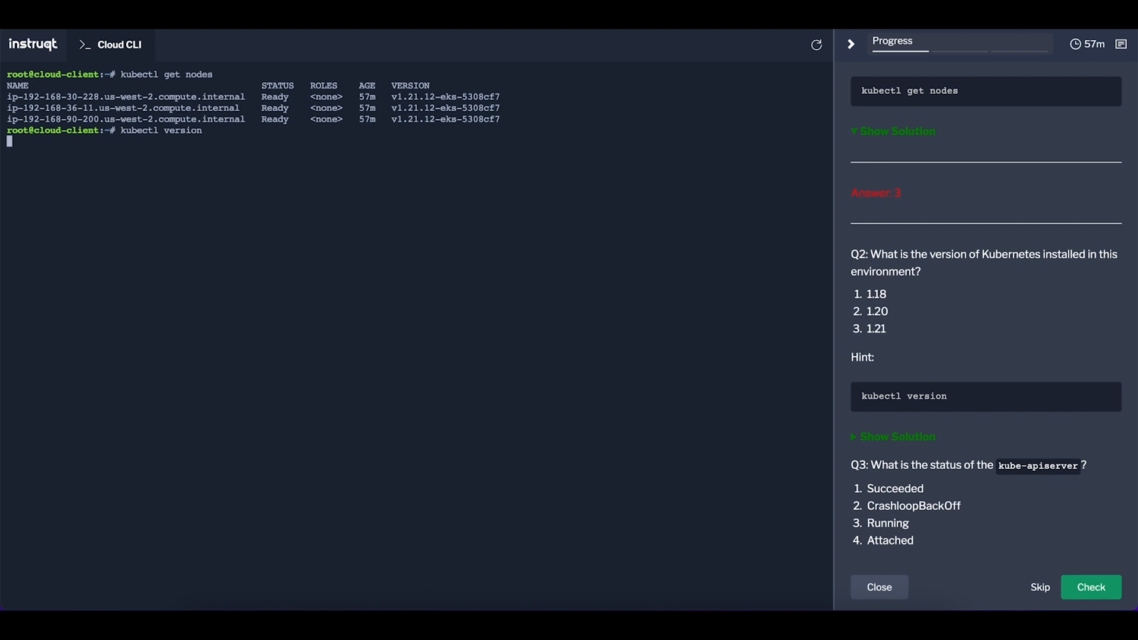
{"action": "key", "text": "Return"}
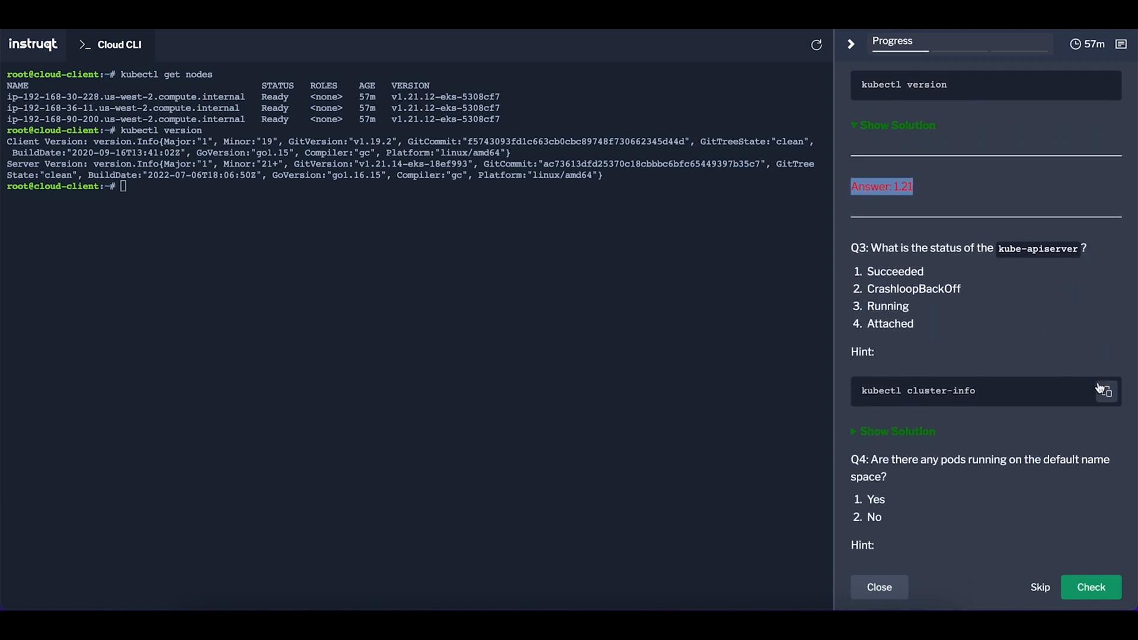
Run cluster-info and the default-namespace pods listing, revealing Q3 Running and Q4 No.
{"action": "left_click", "coordinate": [1106, 390]}
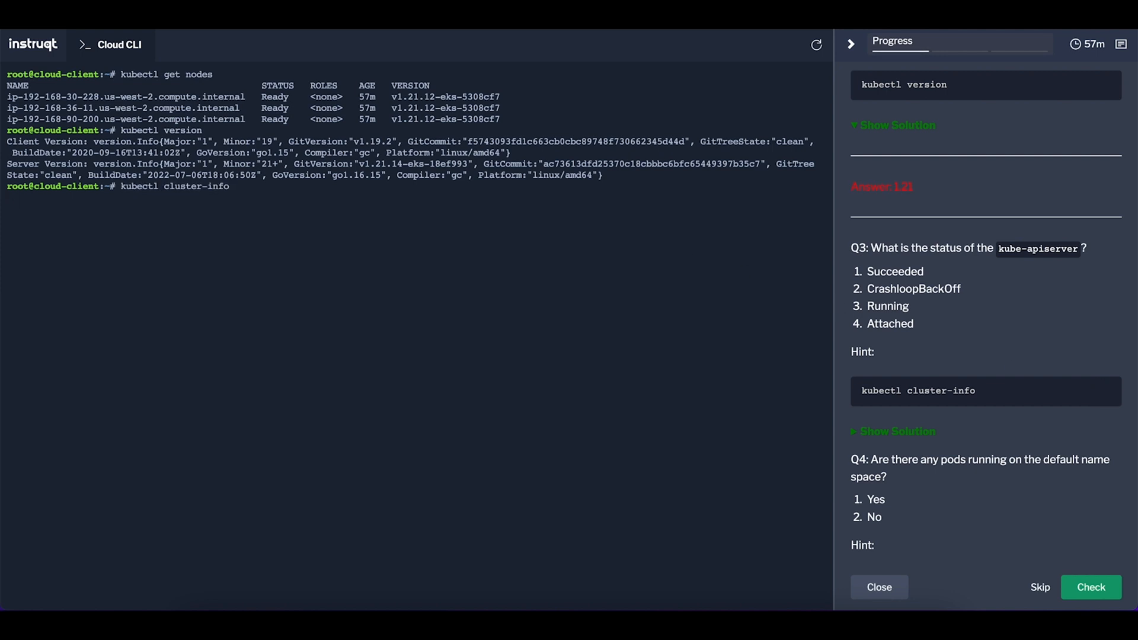
{"action": "key", "text": "Return"}
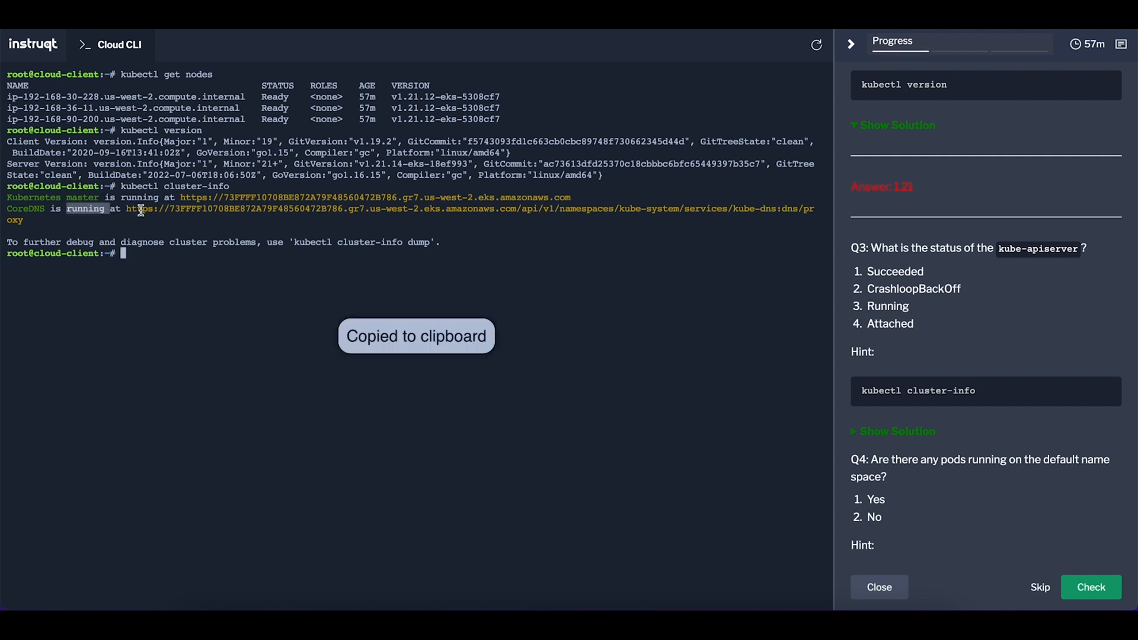
{"action": "left_click", "coordinate": [896, 431]}
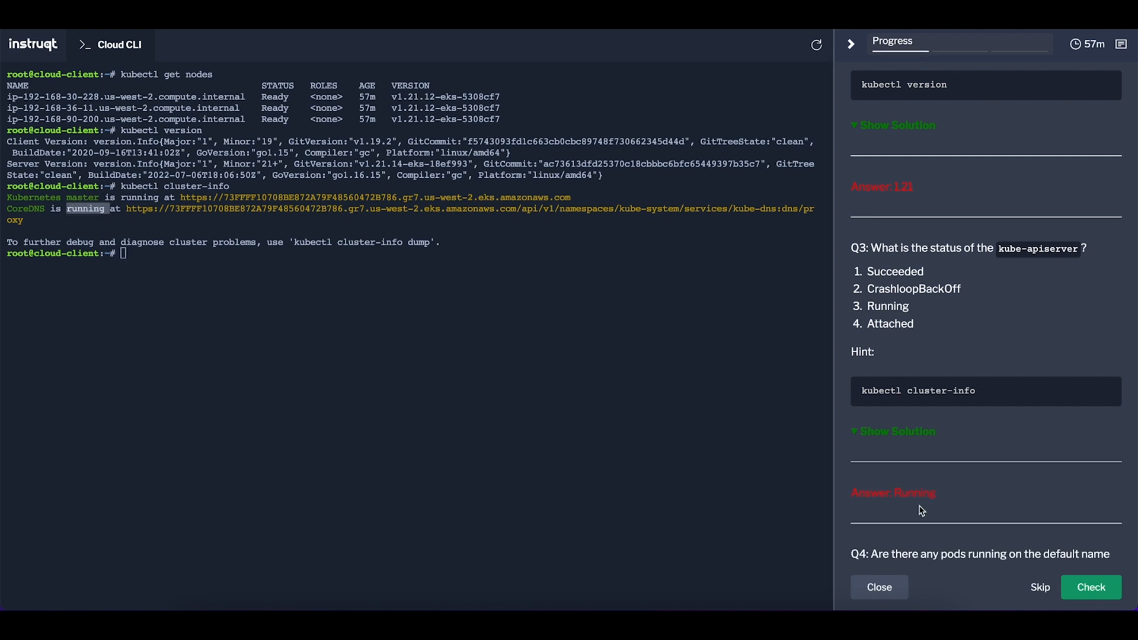
{"action": "scroll", "scroll_direction": "down", "scroll_amount": 3}
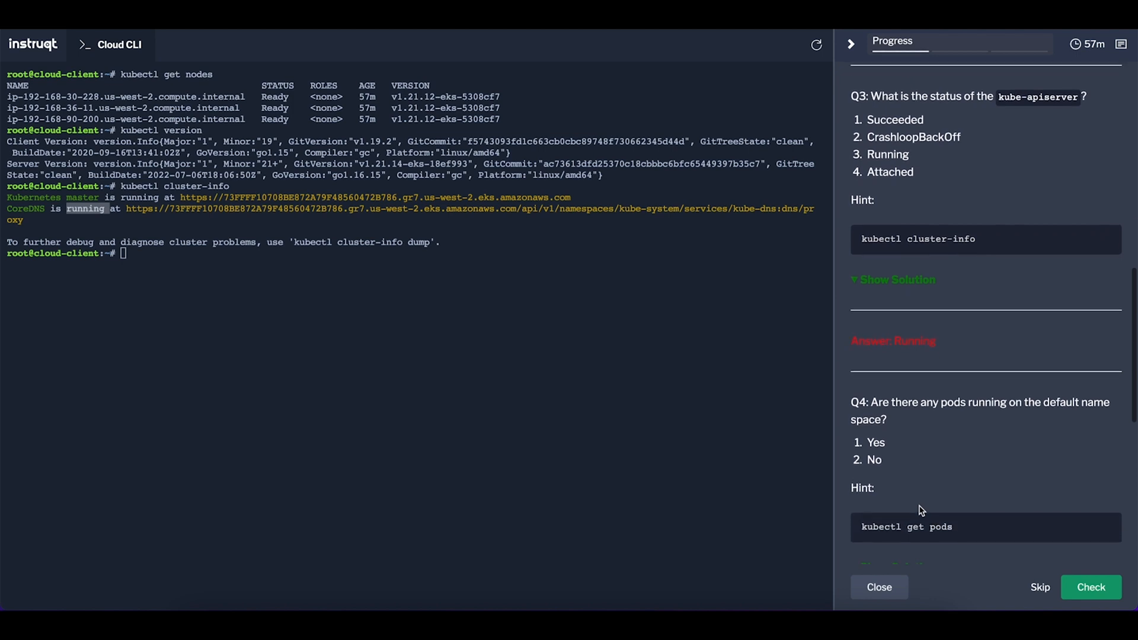
{"action": "scroll", "scroll_direction": "down", "scroll_amount": 3}
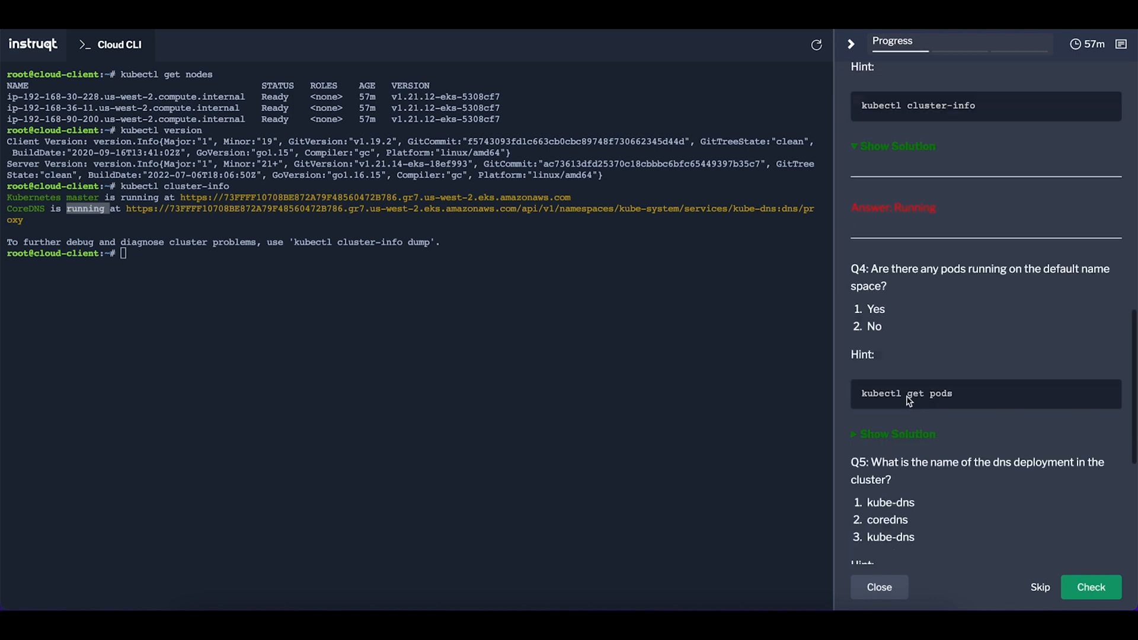
{"action": "scroll", "scroll_direction": "down", "scroll_amount": 3}
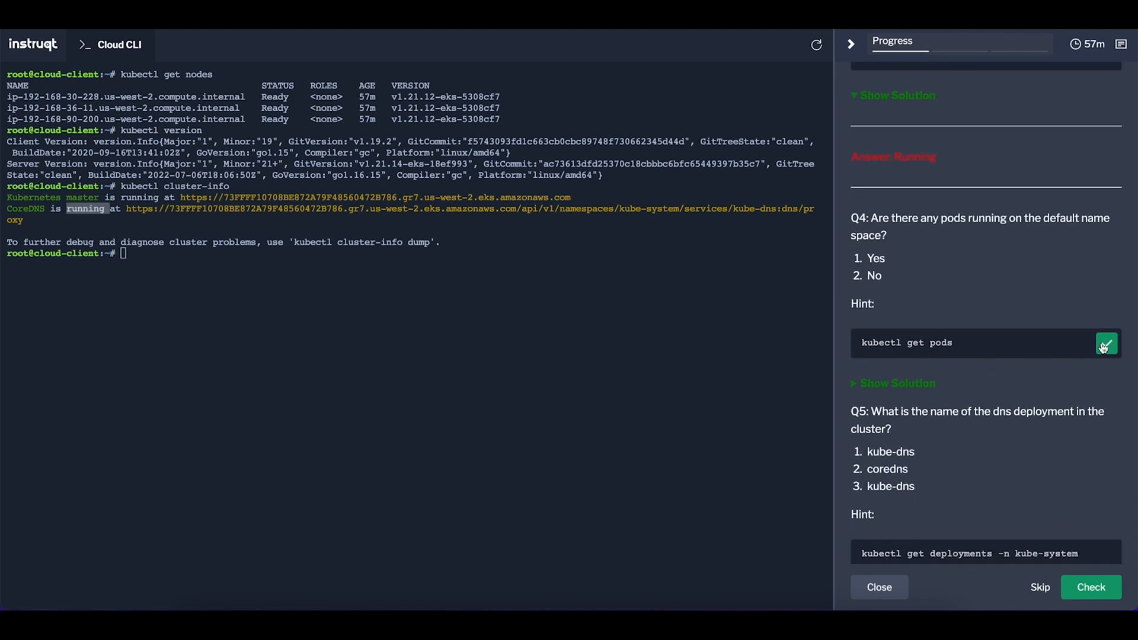
{"action": "left_click", "coordinate": [1105, 343]}
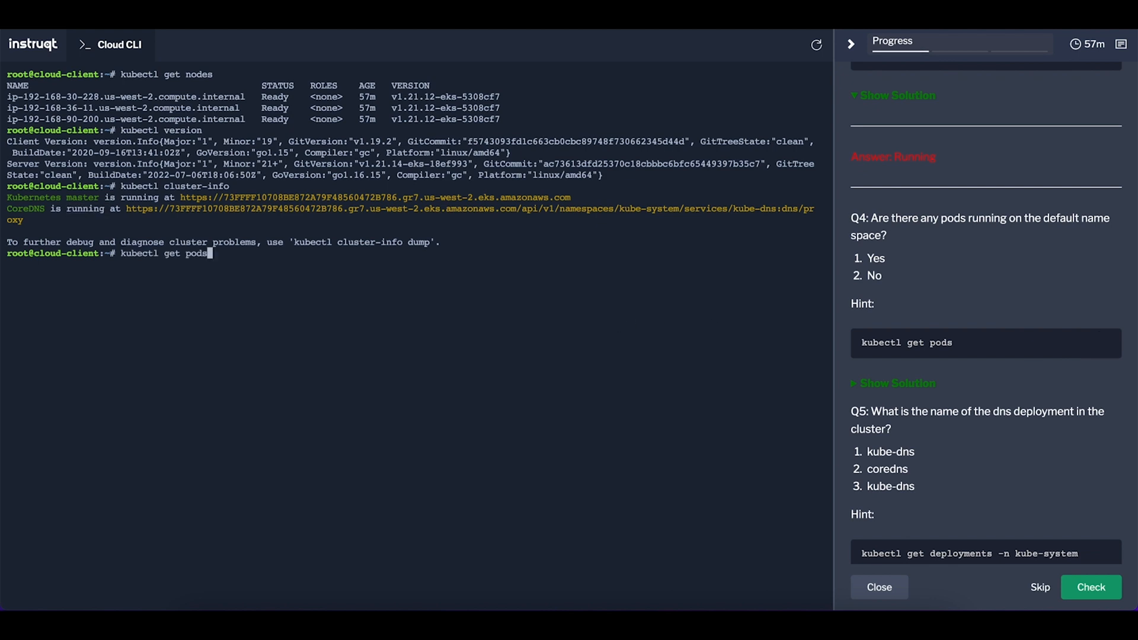
{"action": "key", "text": "Return"}
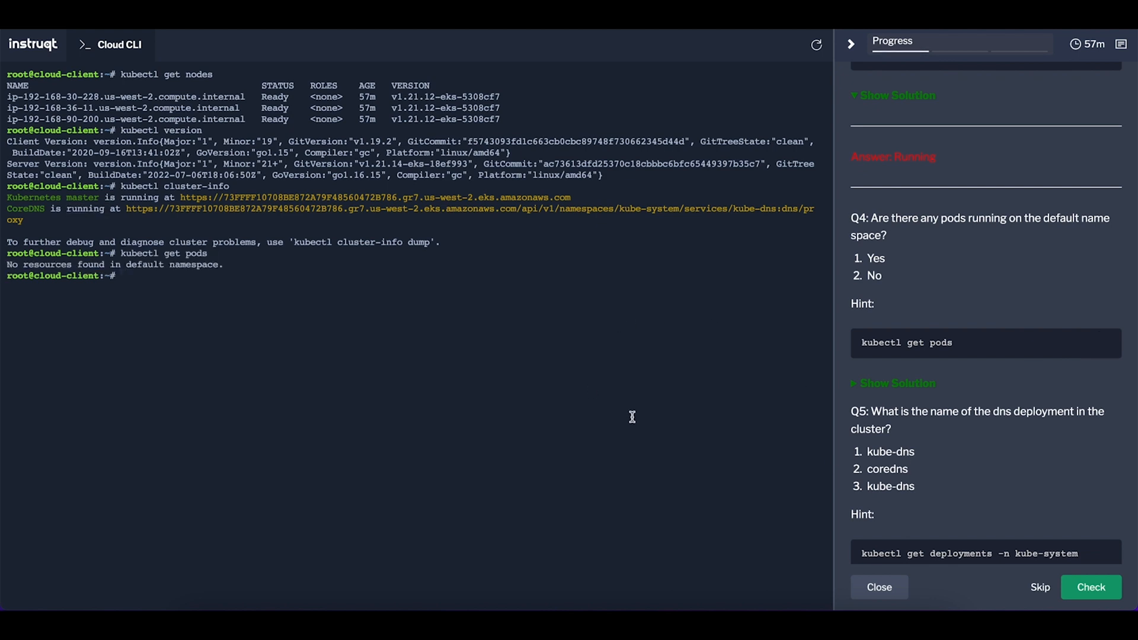
{"action": "scroll", "scroll_direction": "down", "scroll_amount": 3}
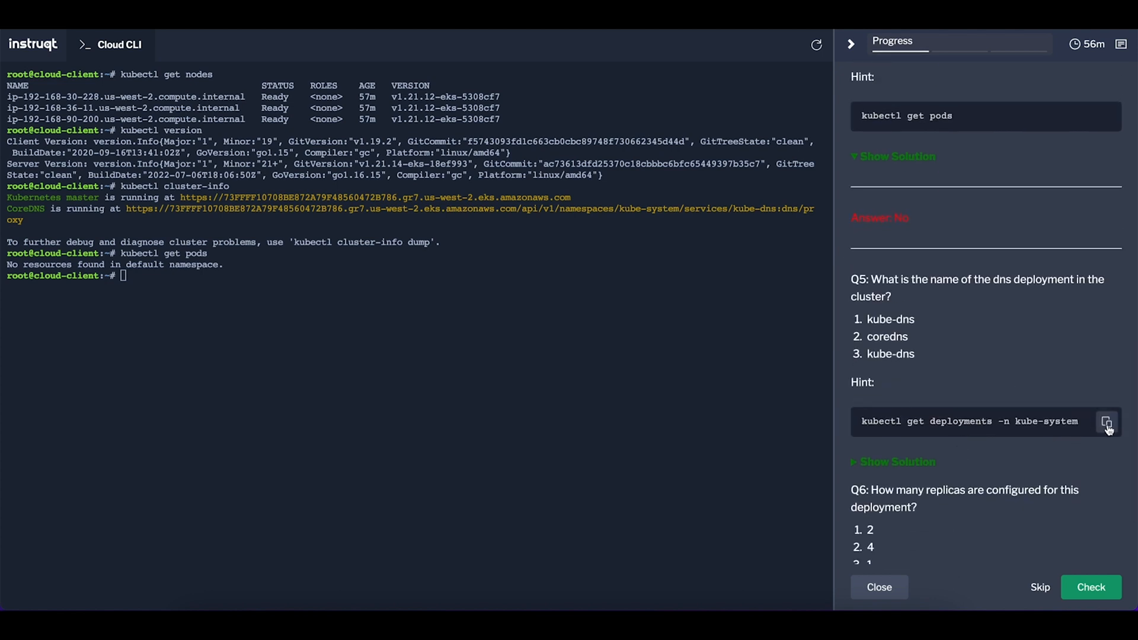
List kube-system deployments and the kube-dns deployment, revealing Q5 coredns and Q6 2.
{"action": "left_click", "coordinate": [1105, 421]}
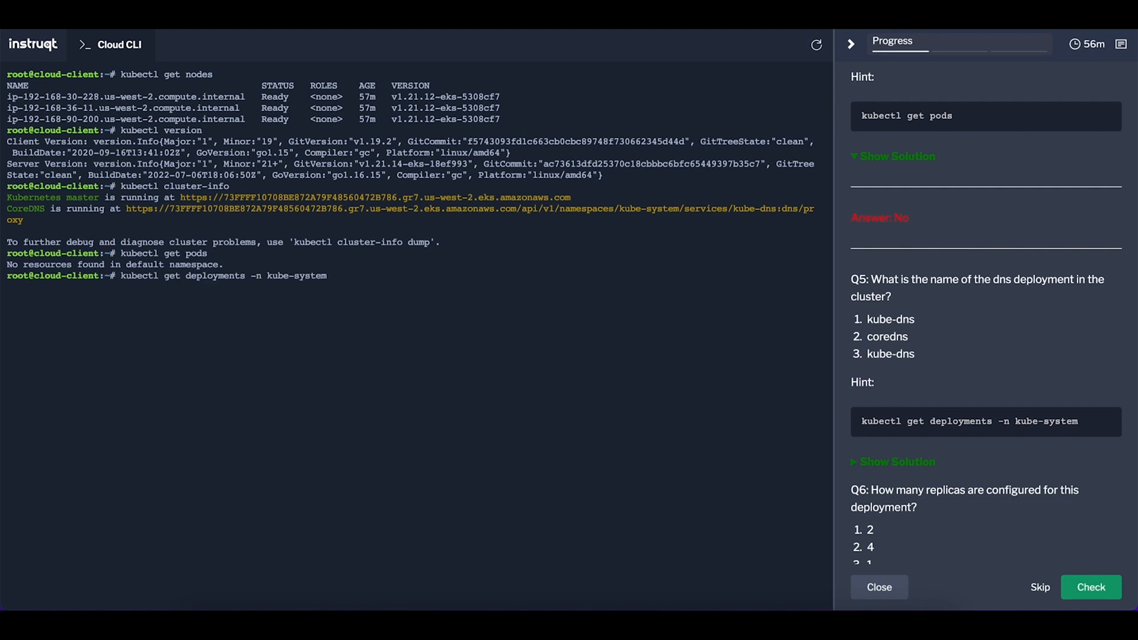
{"action": "key", "text": "Return"}
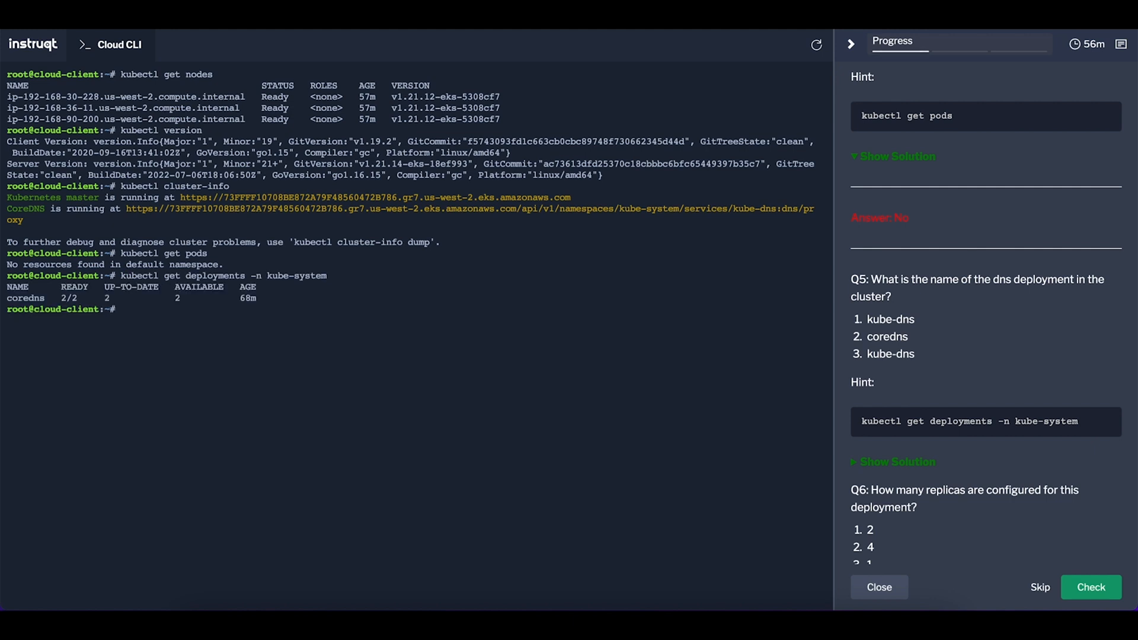
{"action": "left_click", "coordinate": [897, 461]}
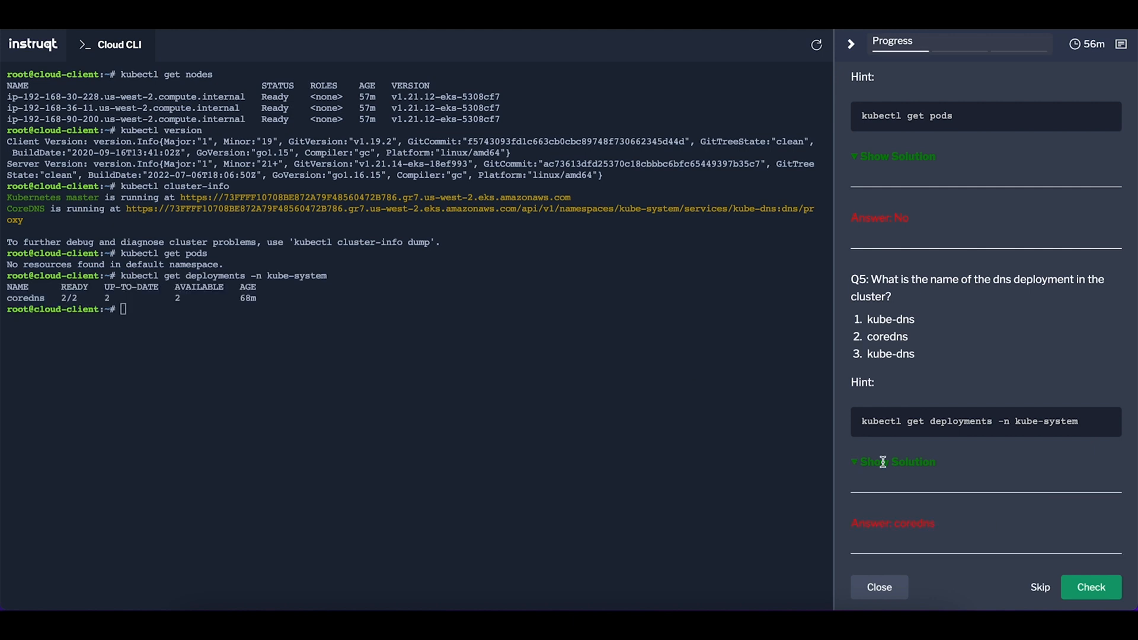
{"action": "scroll", "scroll_direction": "down", "scroll_amount": 3}
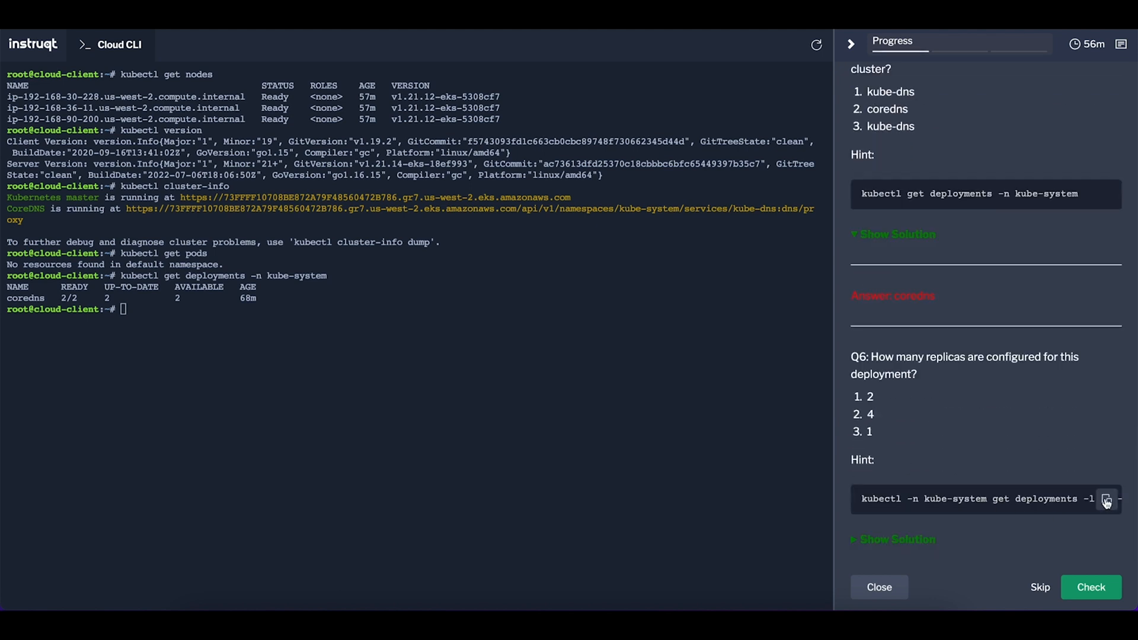
{"action": "left_click", "coordinate": [1106, 498]}
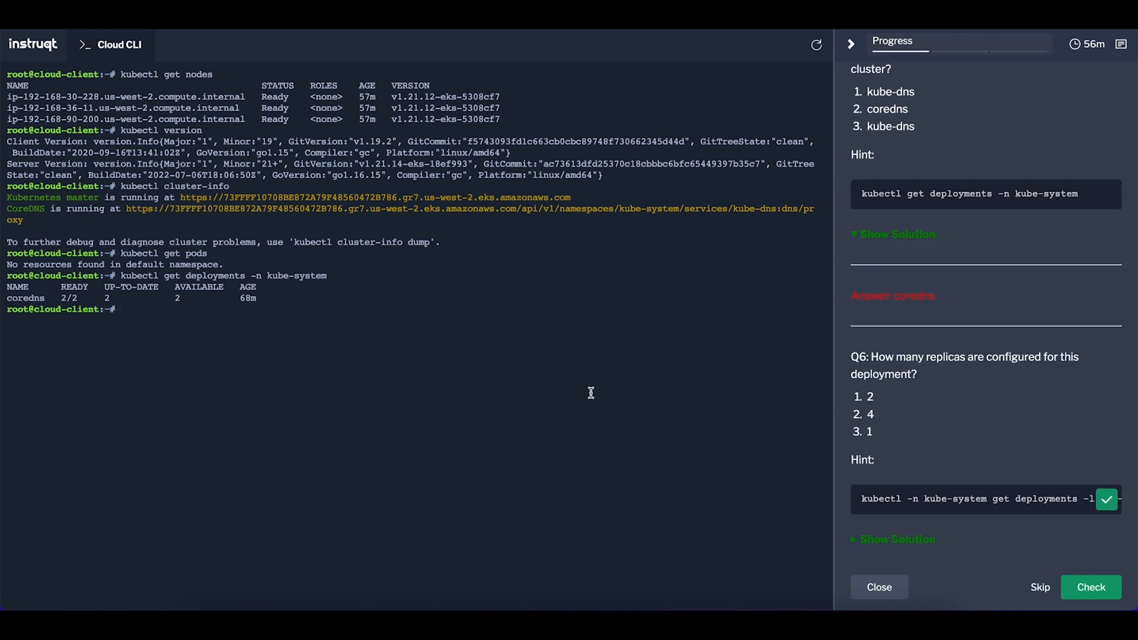
{"action": "type", "text": "kubectl -n kube-system get deployments -l k8s-app=kube-dns"}
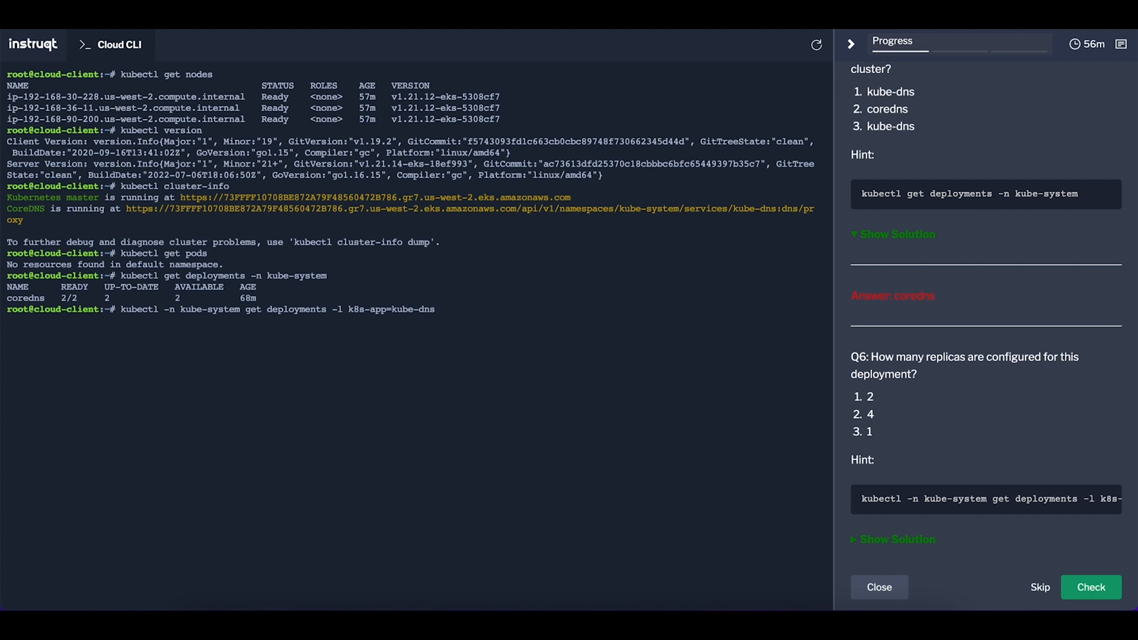
{"action": "key", "text": "Return"}
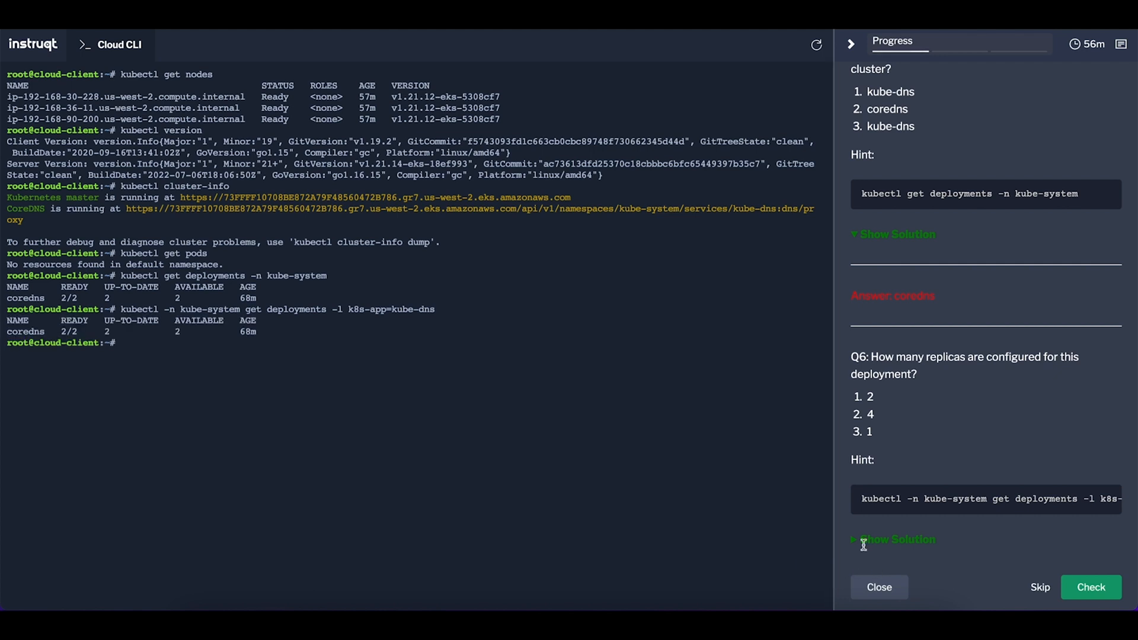
{"action": "left_click", "coordinate": [898, 539]}
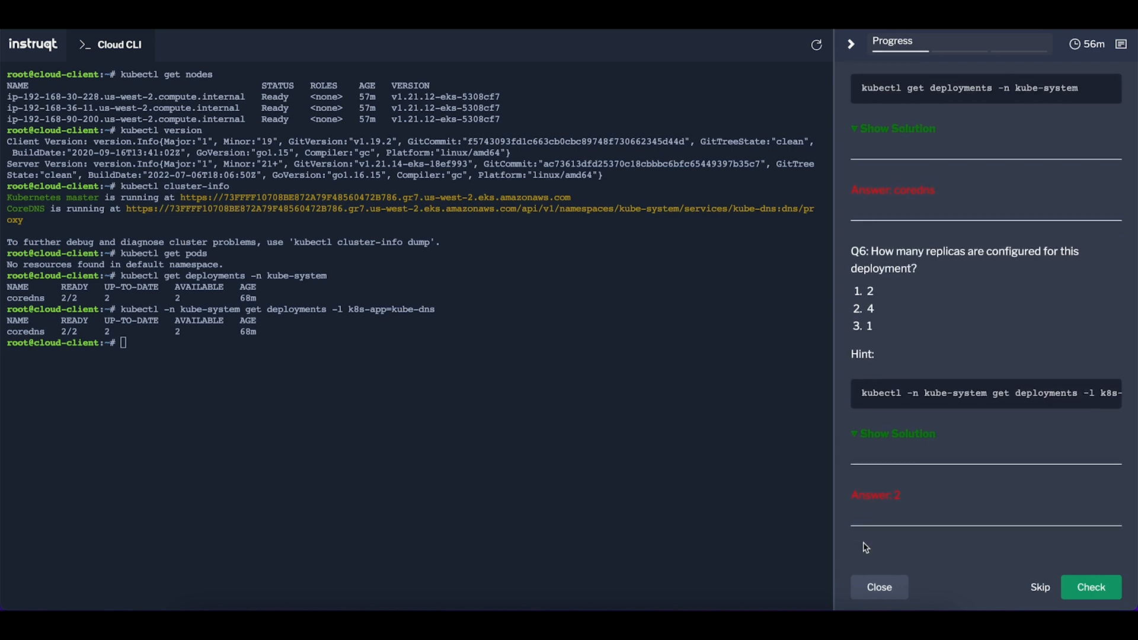
{"action": "mouse_move", "coordinate": [1074, 576]}
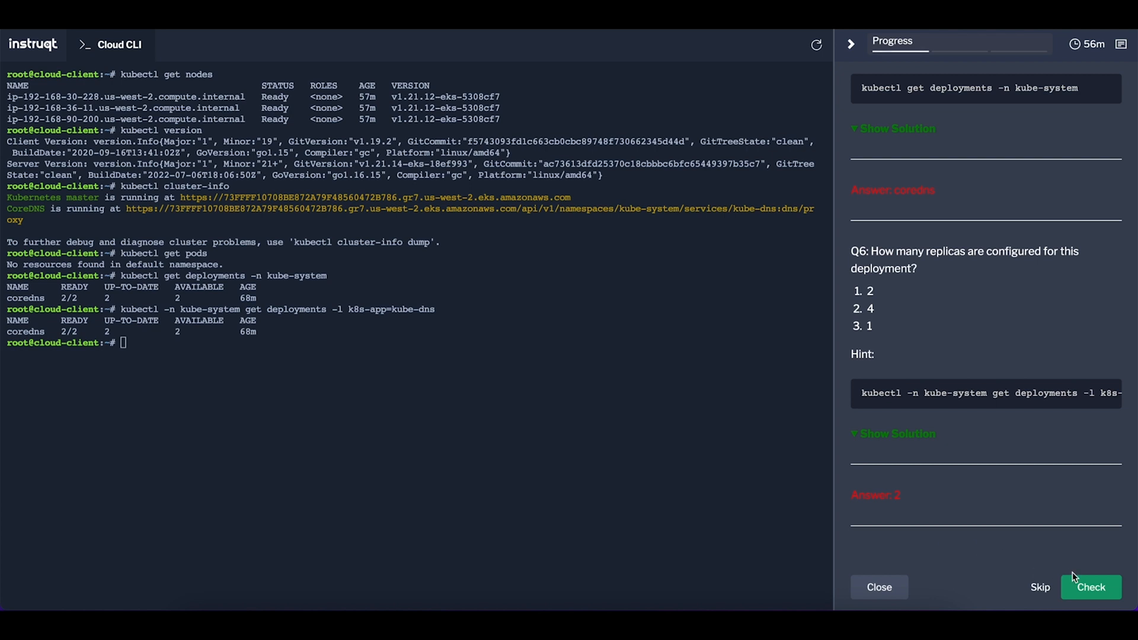
{"action": "mouse_move", "coordinate": [1025, 500]}
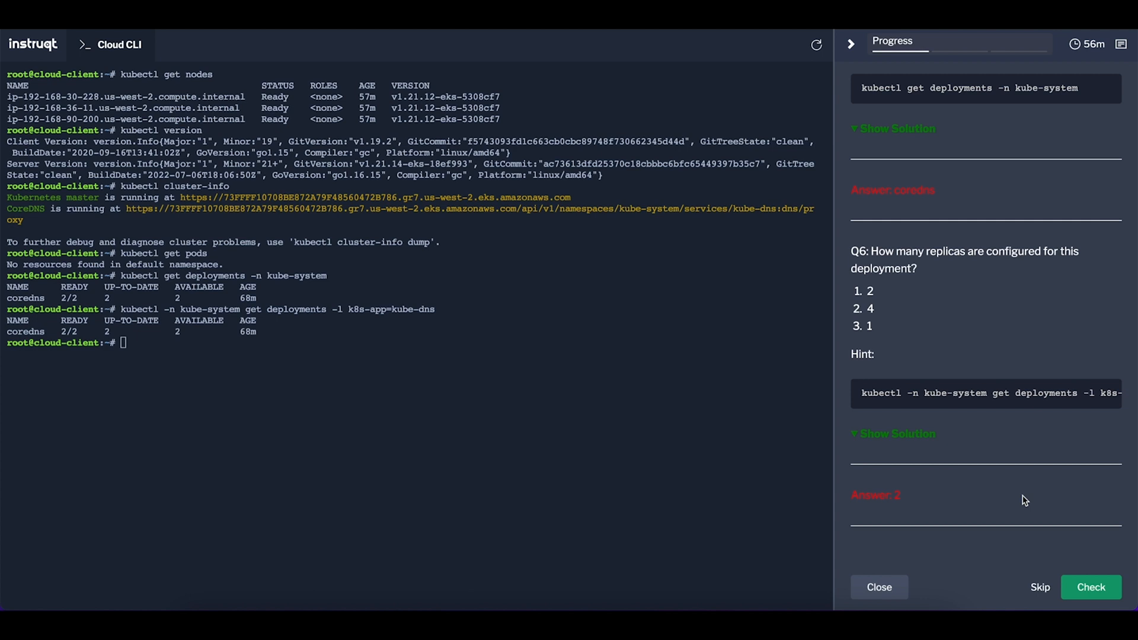
{"action": "mouse_move", "coordinate": [136, 571]}
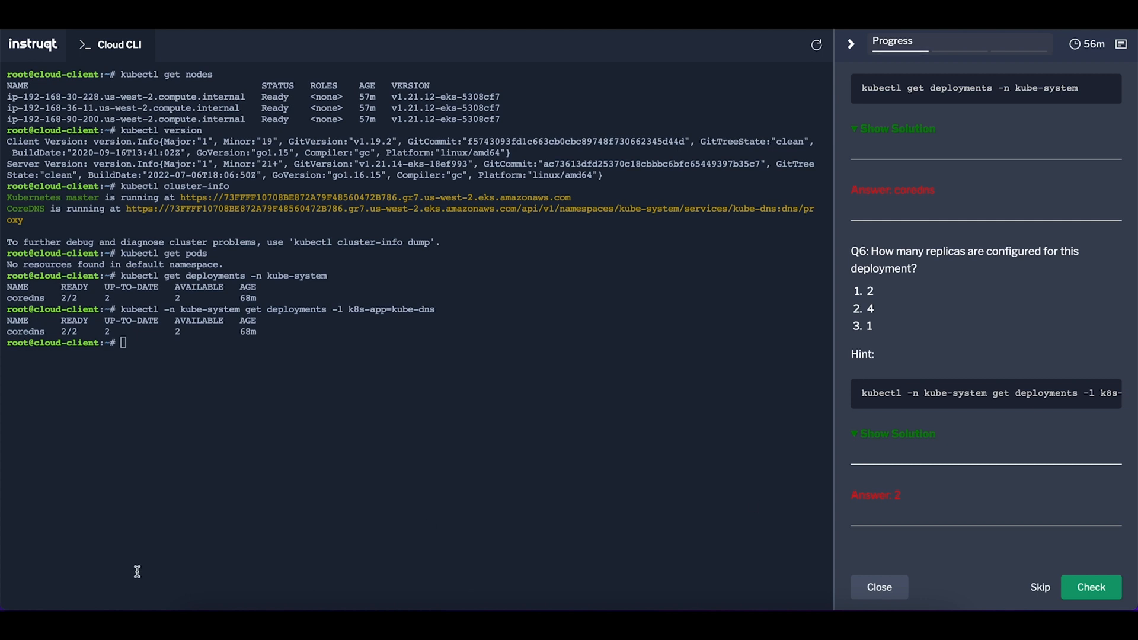
{"action": "mouse_move", "coordinate": [616, 491]}
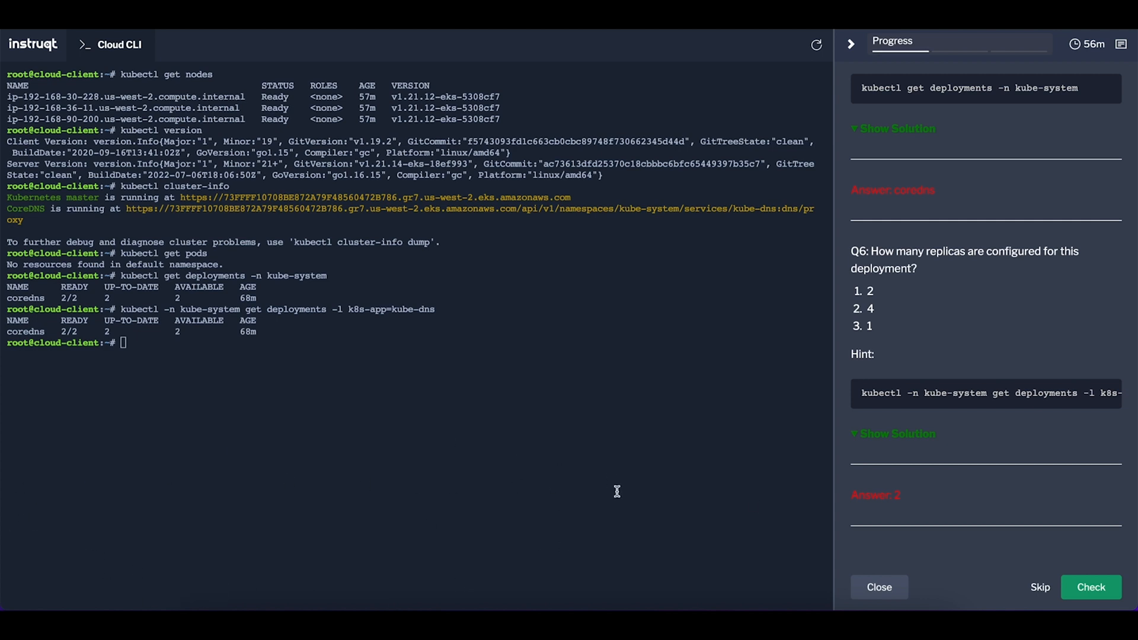
{"action": "mouse_move", "coordinate": [187, 514]}
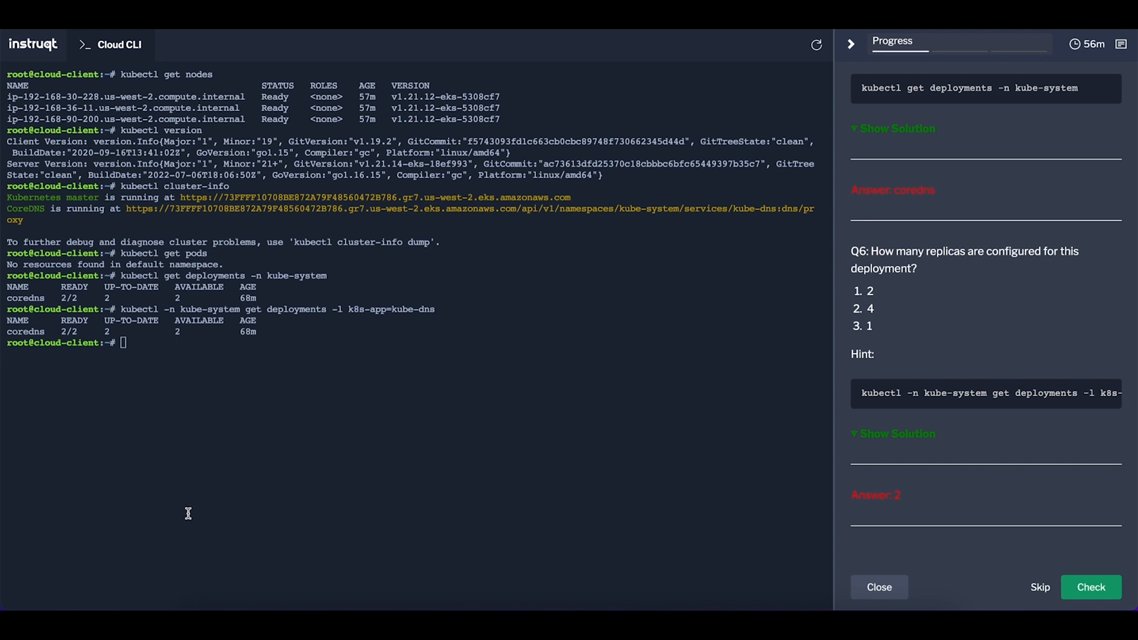
{"action": "mouse_move", "coordinate": [1109, 571]}
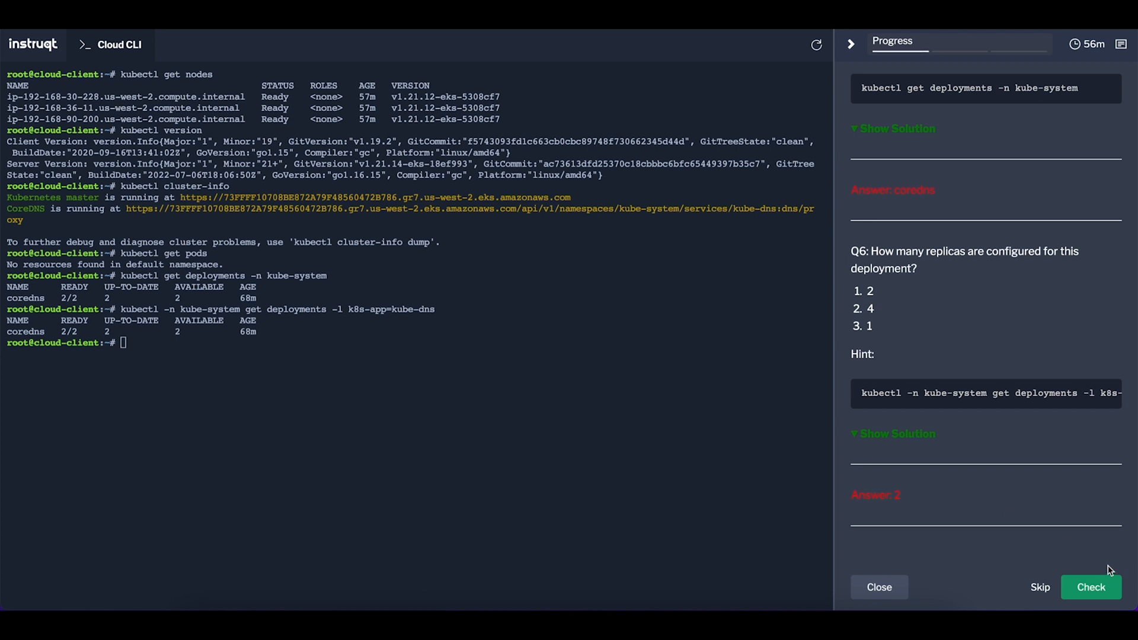
{"action": "mouse_move", "coordinate": [1102, 531]}
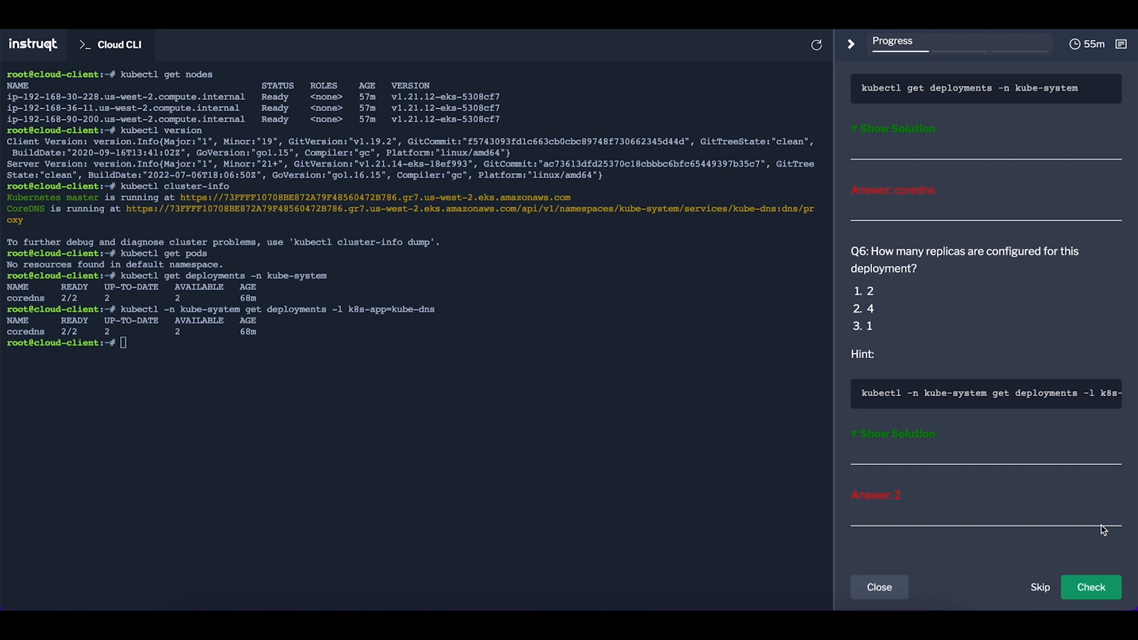
{"action": "mouse_move", "coordinate": [1022, 548]}
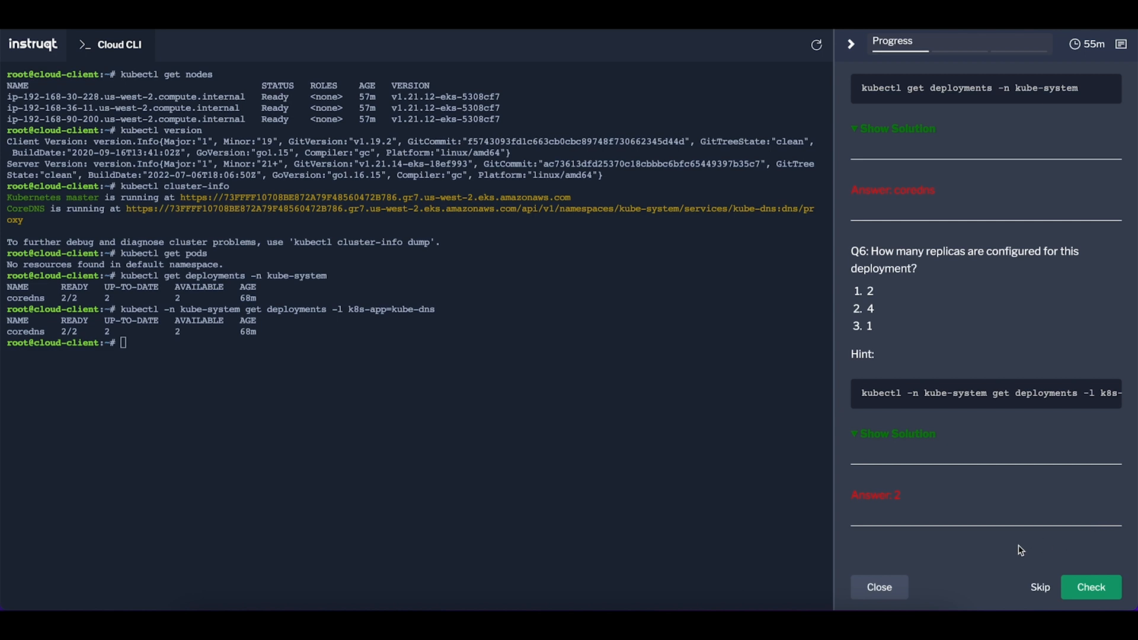
{"action": "mouse_move", "coordinate": [995, 599]}
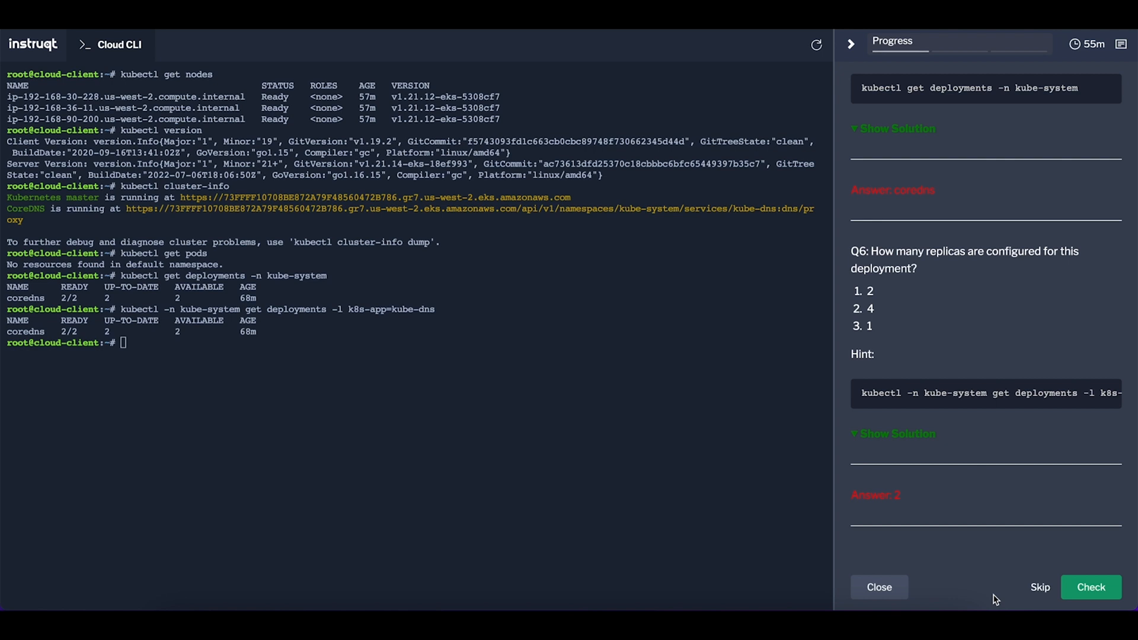
{"action": "mouse_move", "coordinate": [933, 593]}
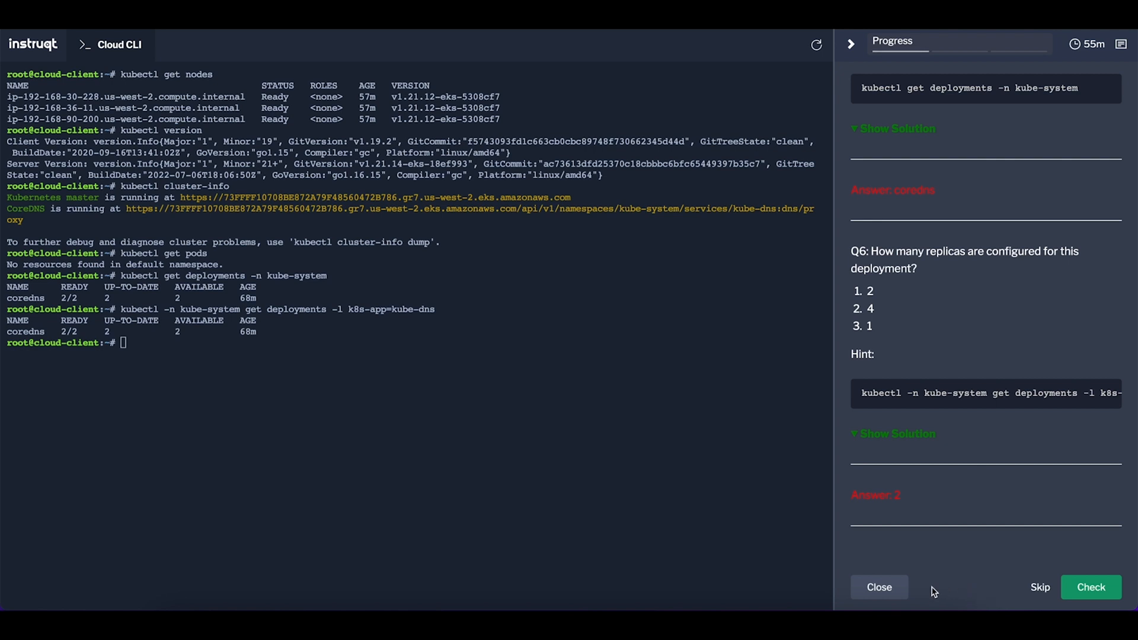
{"action": "mouse_move", "coordinate": [879, 587]}
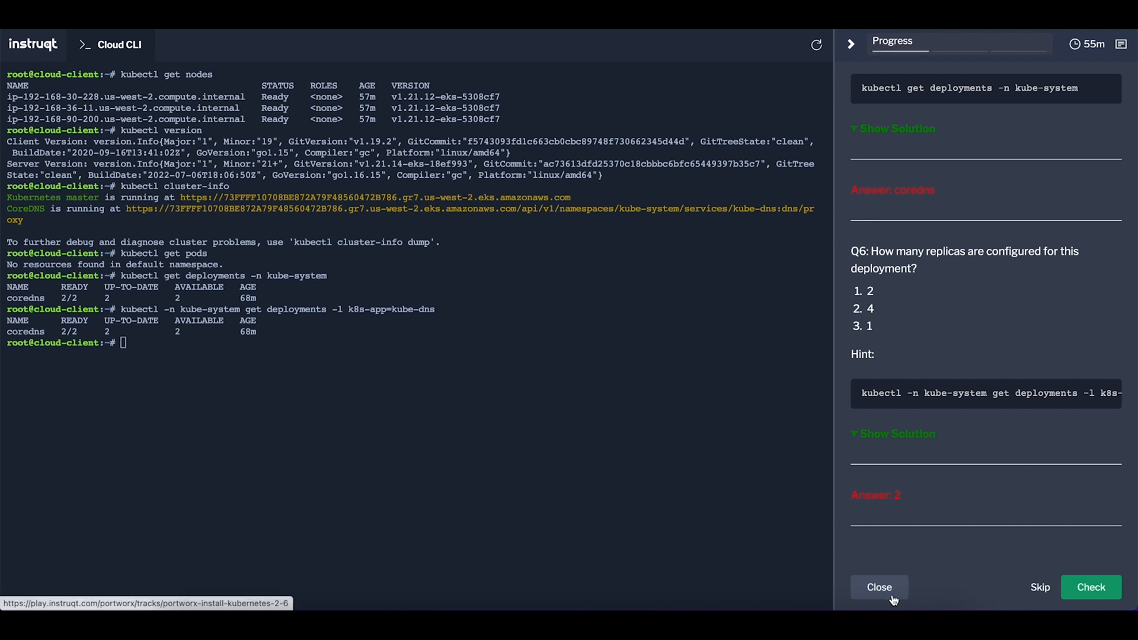
{"action": "mouse_move", "coordinate": [963, 583]}
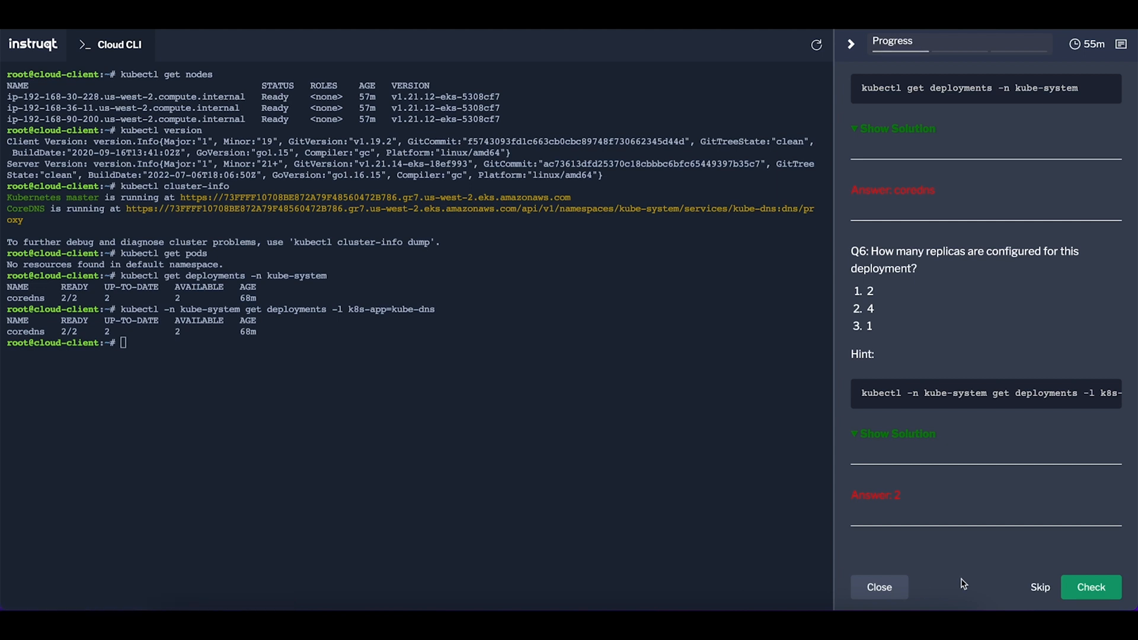
{"action": "mouse_move", "coordinate": [1058, 581]}
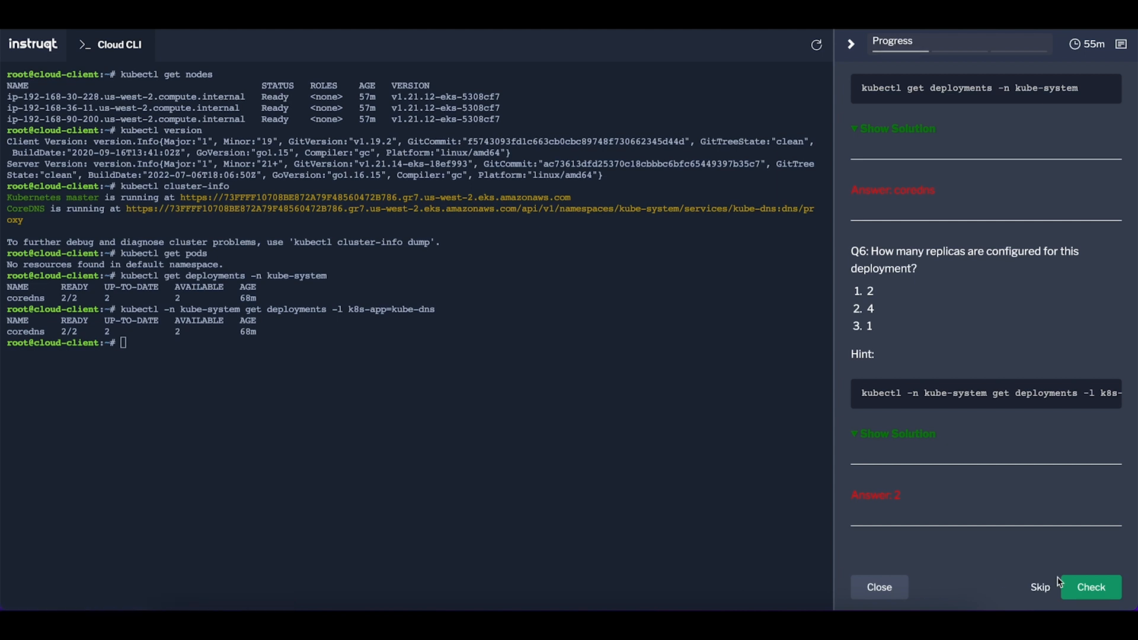
Submit the Explore challenge quiz and start the Deploy Portworx challenge with its fresh terminal.
{"action": "left_click", "coordinate": [1090, 588]}
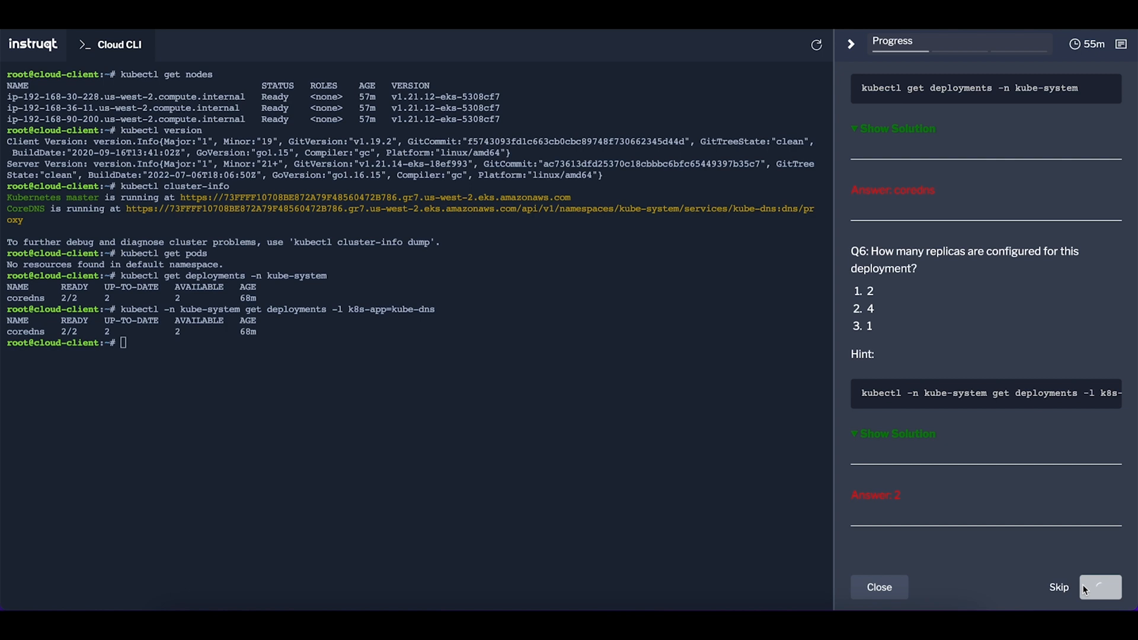
{"action": "left_click", "coordinate": [1099, 588]}
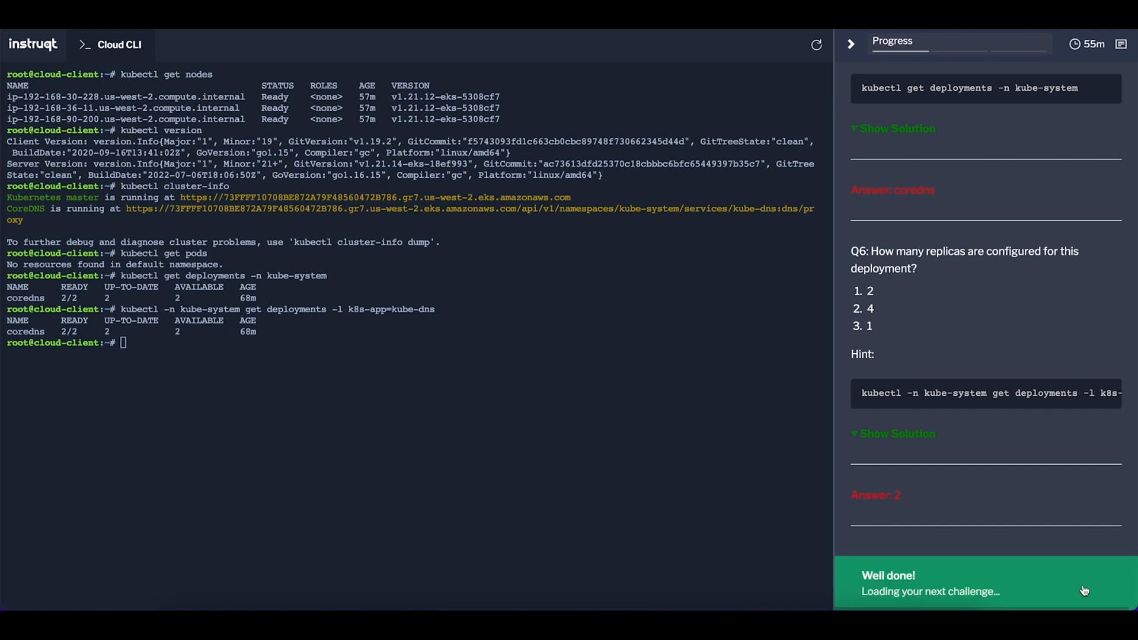
{"action": "mouse_move", "coordinate": [1095, 539]}
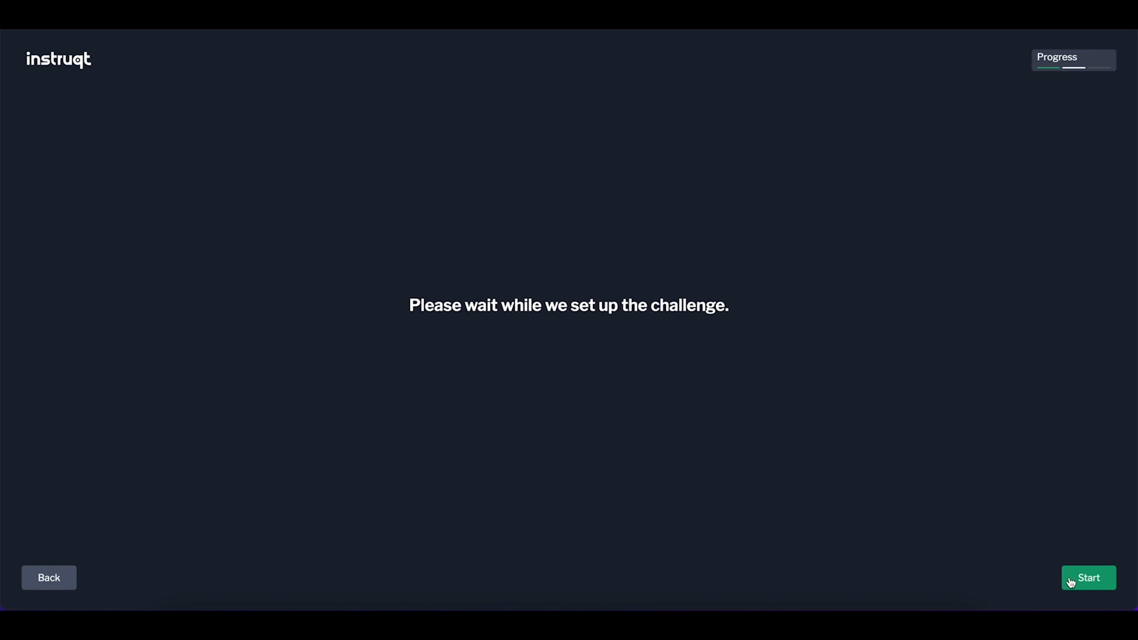
{"action": "left_click", "coordinate": [1088, 577]}
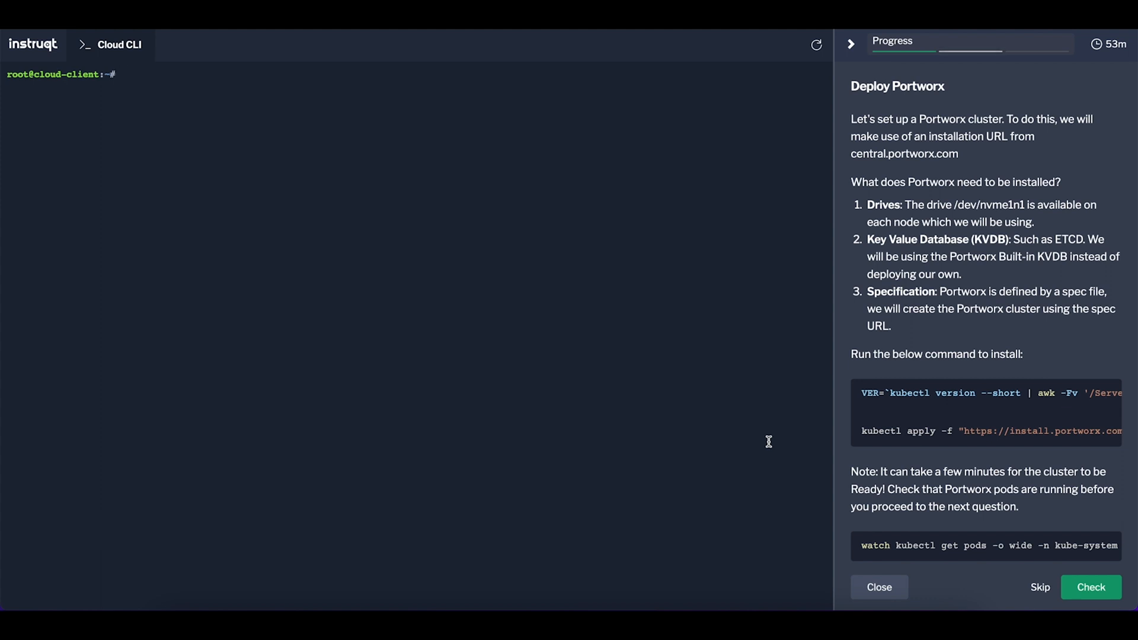
{"action": "mouse_move", "coordinate": [924, 377]}
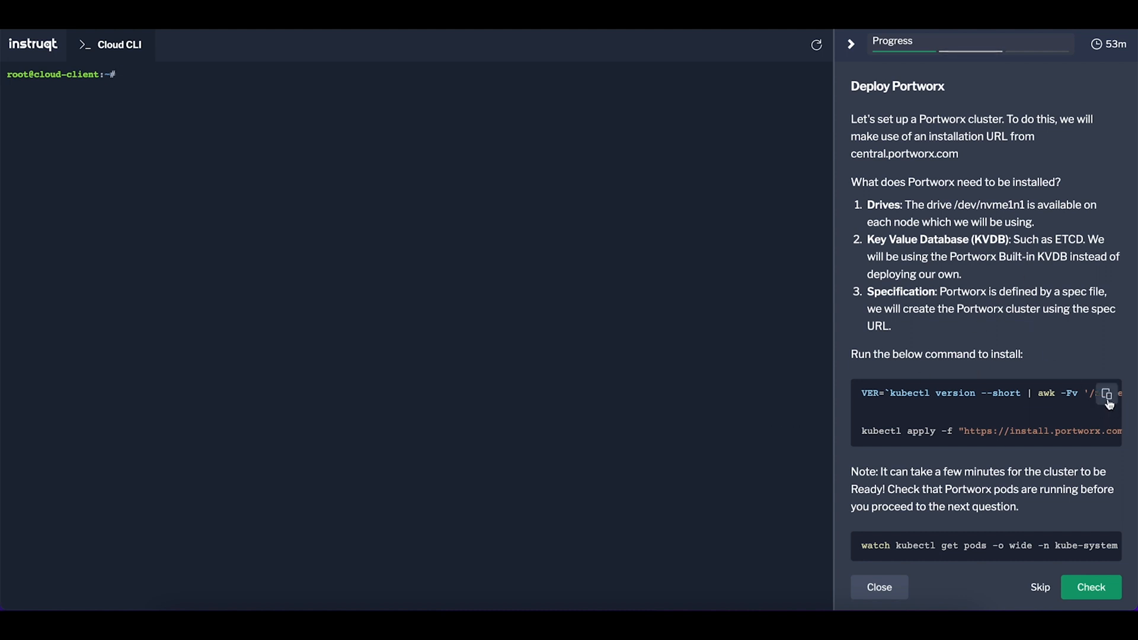
Apply the Portworx install spec, creating the Portworx, CSI, Stork and Autopilot resources.
{"action": "left_click", "coordinate": [1105, 392]}
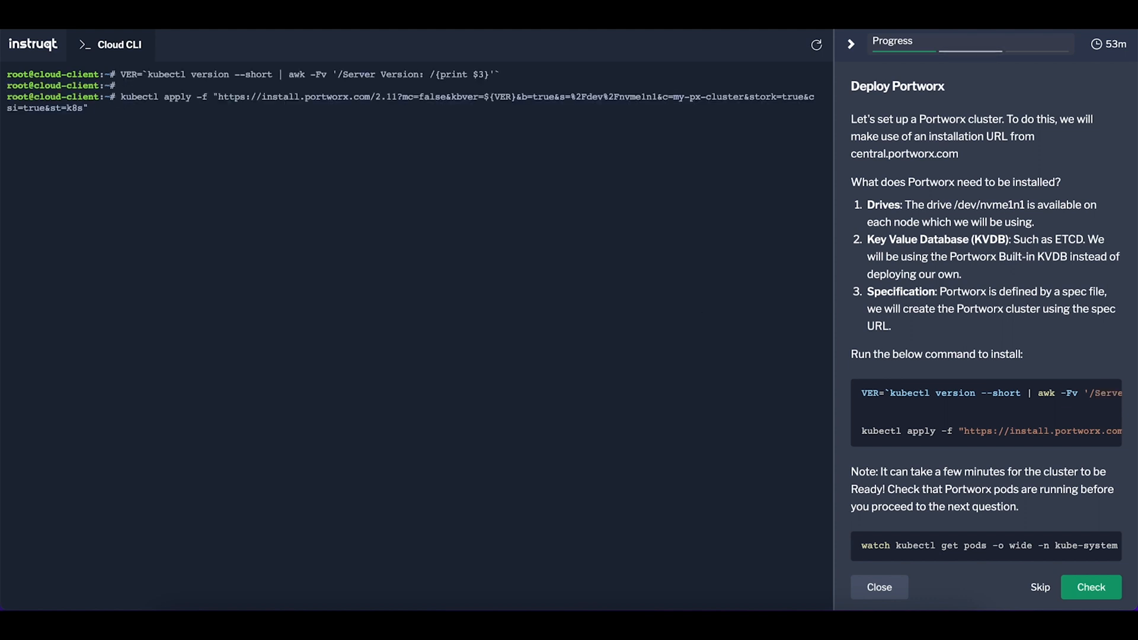
{"action": "scroll", "scroll_direction": "down", "scroll_amount": 3}
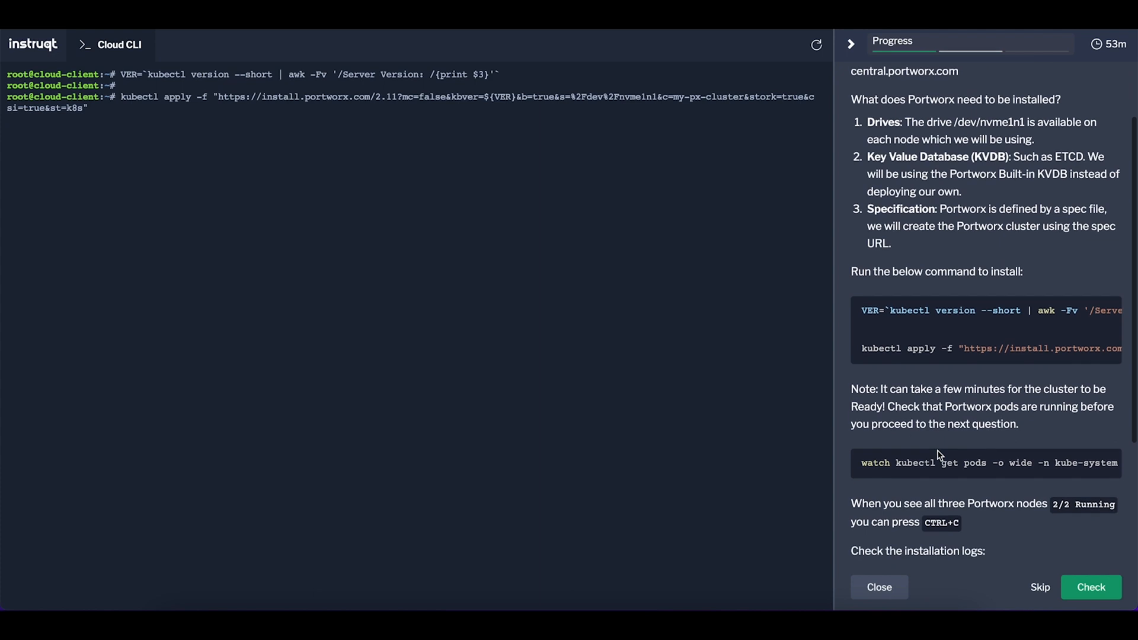
{"action": "scroll", "scroll_direction": "down", "scroll_amount": 3}
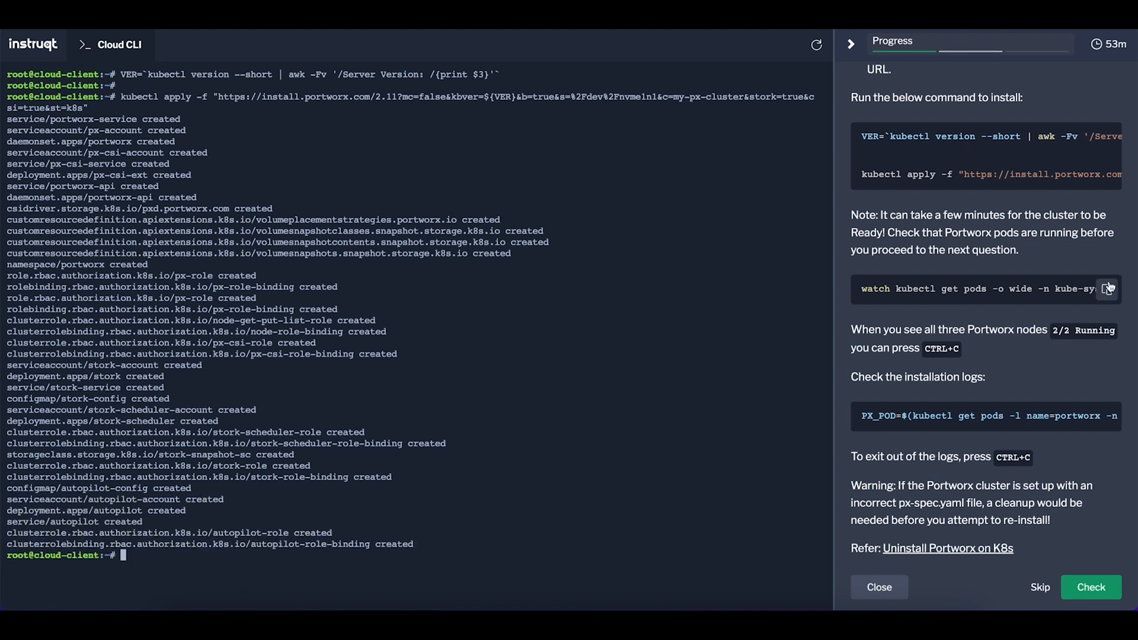
Run watch kubectl get pods until the three Portworx pods show 2/2 Running.
{"action": "left_click", "coordinate": [1106, 288]}
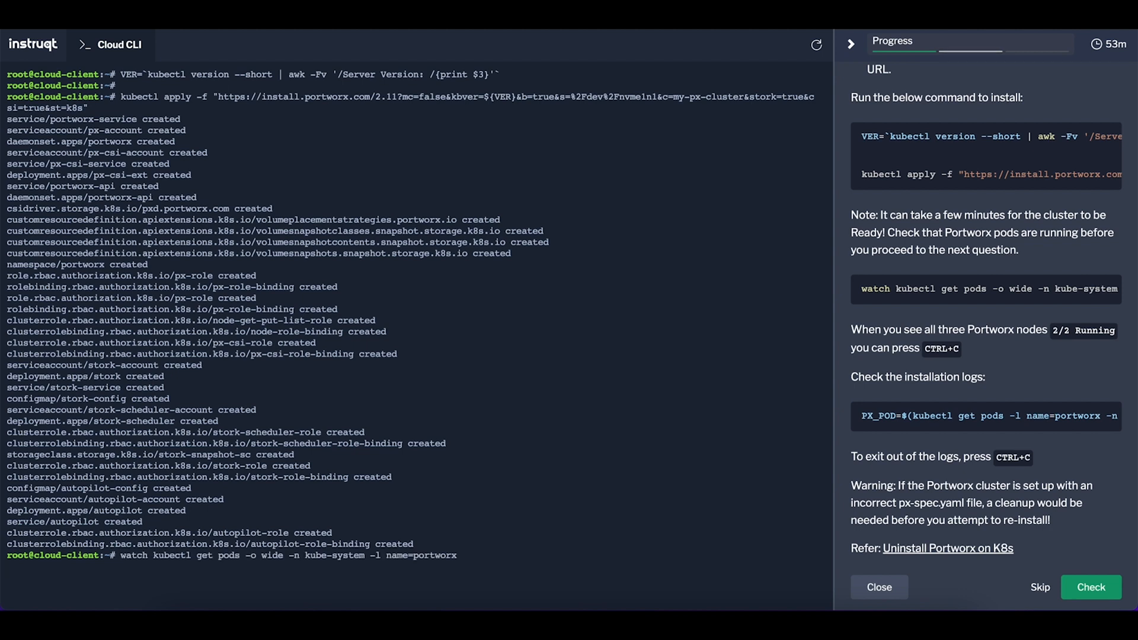
{"action": "key", "text": "Return"}
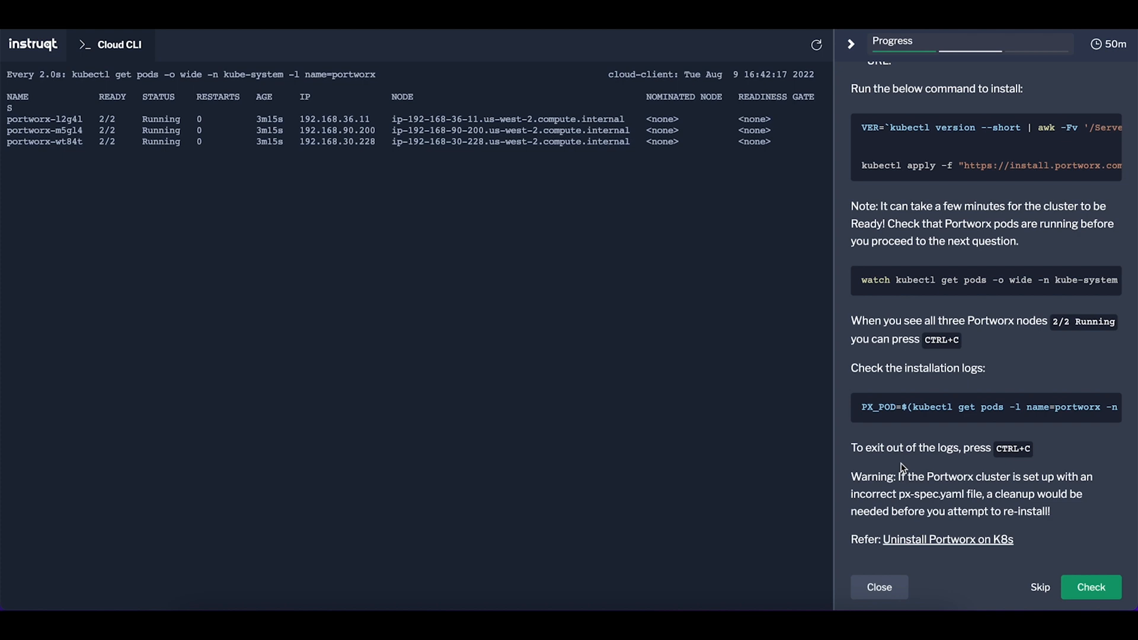
{"action": "mouse_move", "coordinate": [728, 474]}
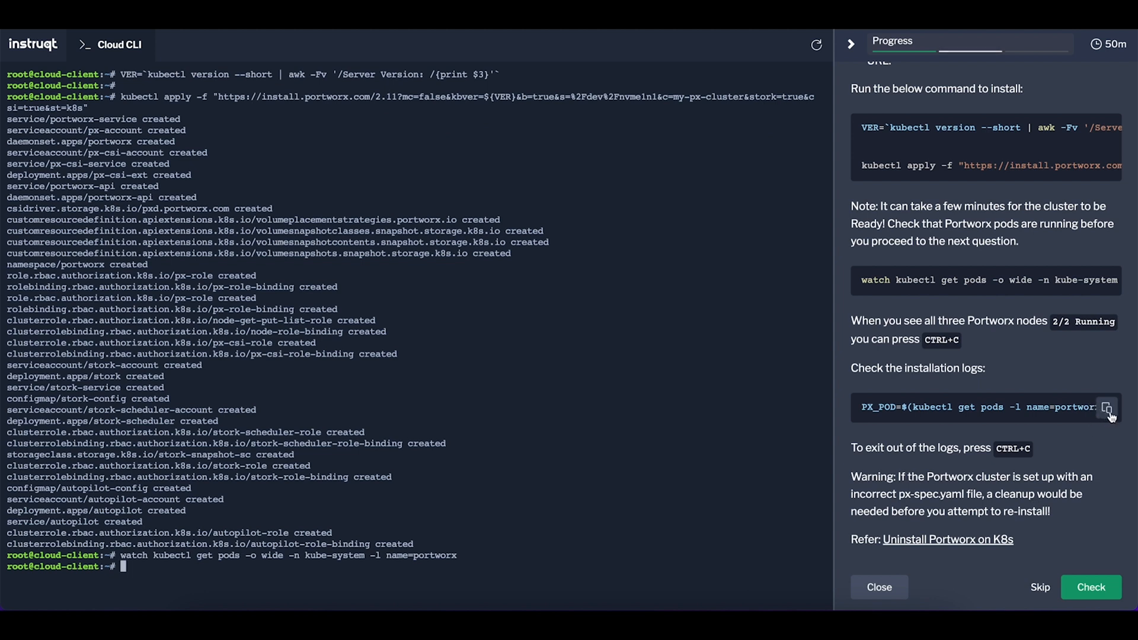
Stream the PX_POD installation logs showing nodes coming up, then submit the challenge check.
{"action": "left_click", "coordinate": [1106, 407]}
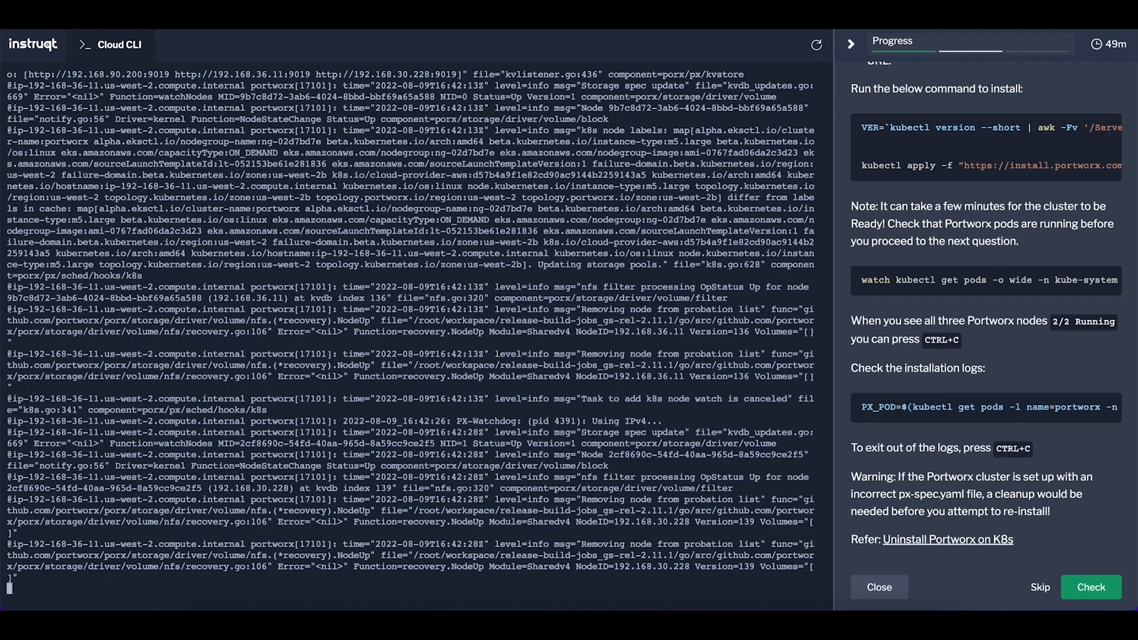
{"action": "scroll", "scroll_direction": "down", "scroll_amount": 3}
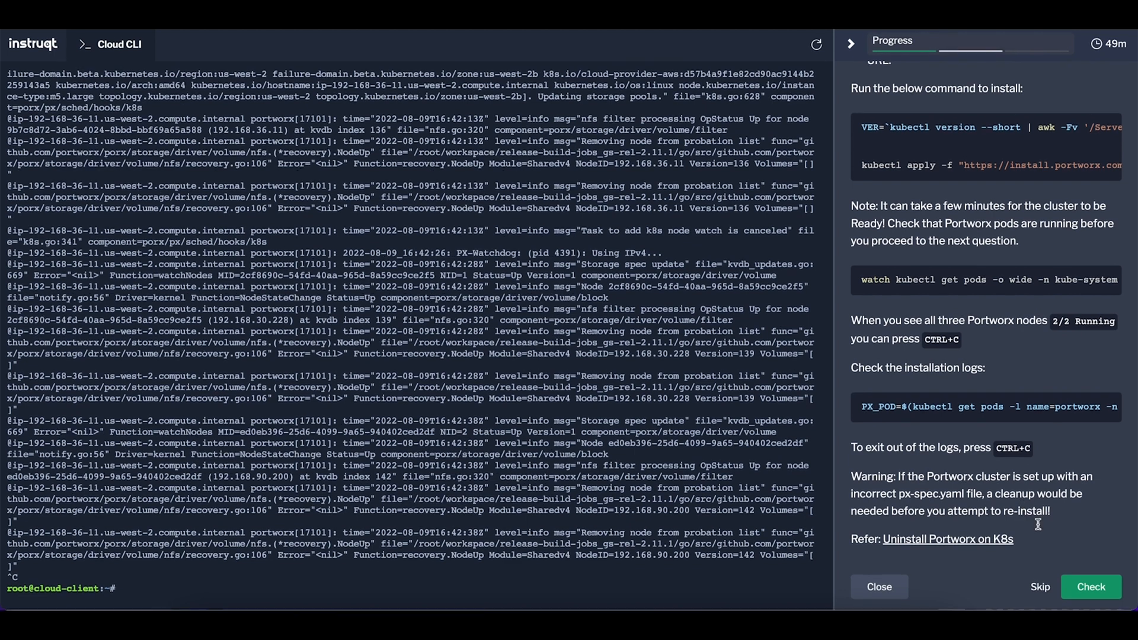
{"action": "left_click", "coordinate": [1091, 586]}
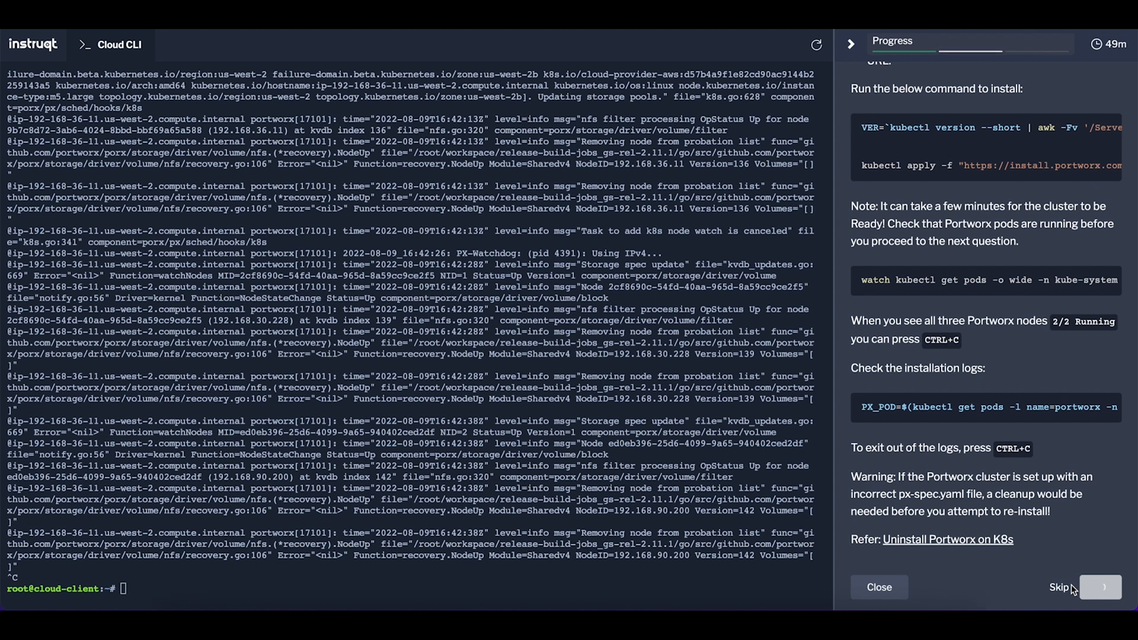
Pass the Deploy Portworx check and start the Portworx on K8s Quiz challenge.
{"action": "left_click", "coordinate": [1059, 587]}
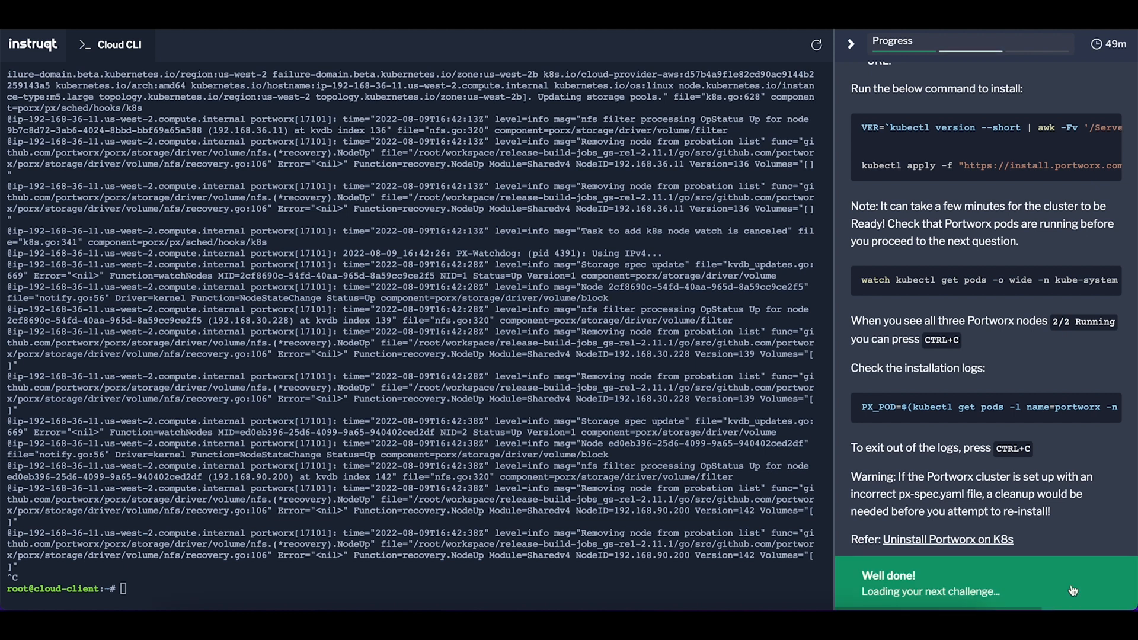
{"action": "mouse_move", "coordinate": [1074, 582]}
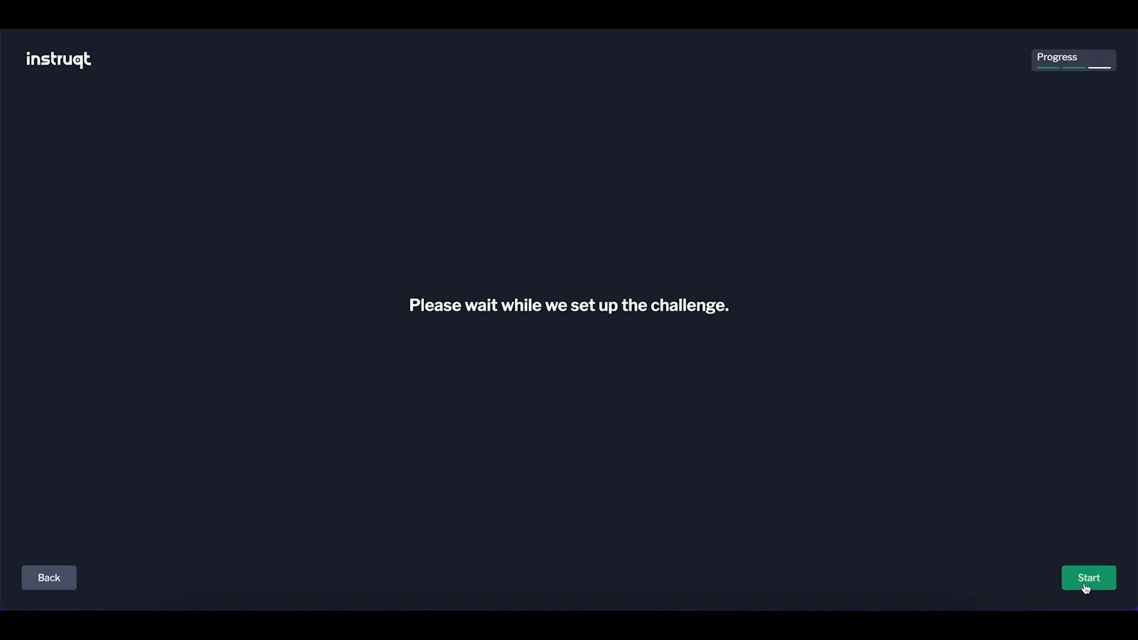
{"action": "left_click", "coordinate": [1088, 578]}
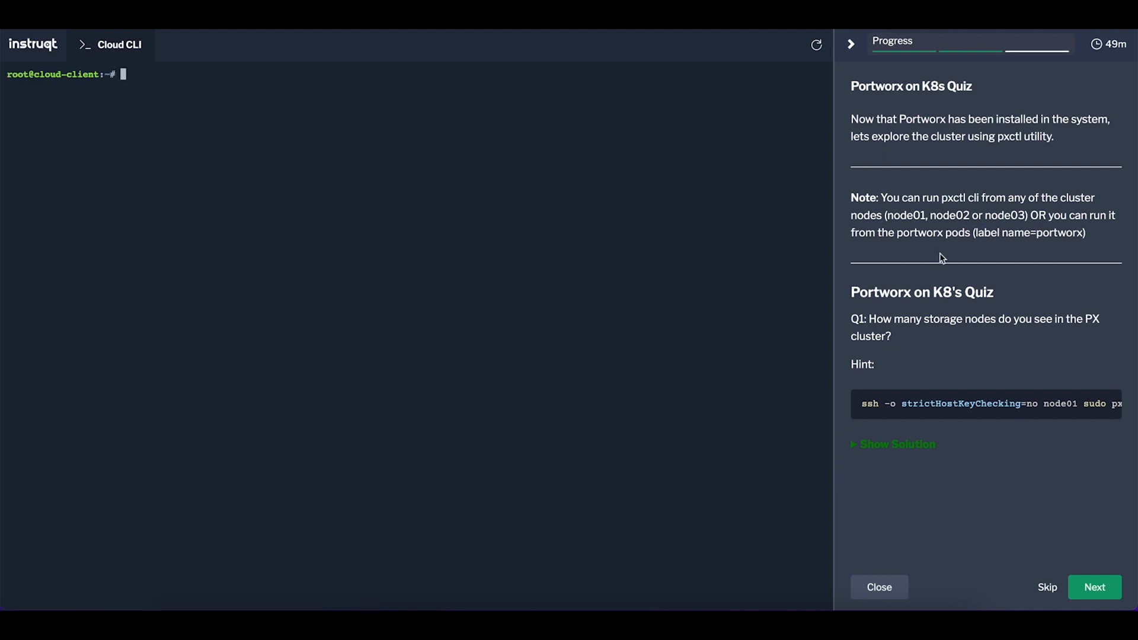
{"action": "mouse_move", "coordinate": [899, 405]}
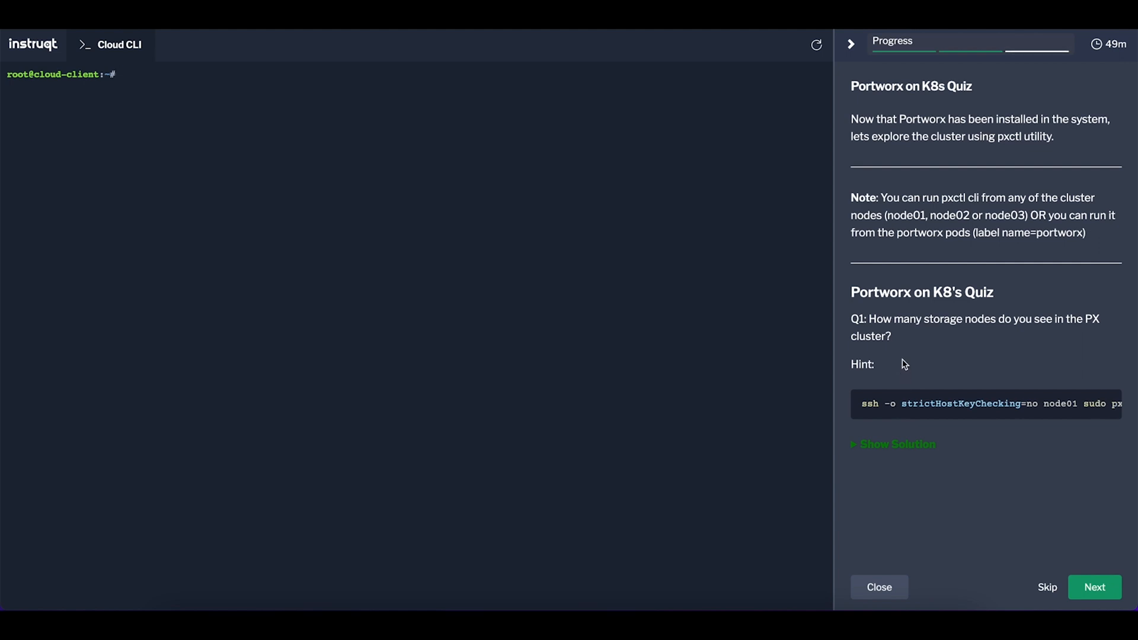
{"action": "mouse_move", "coordinate": [989, 397]}
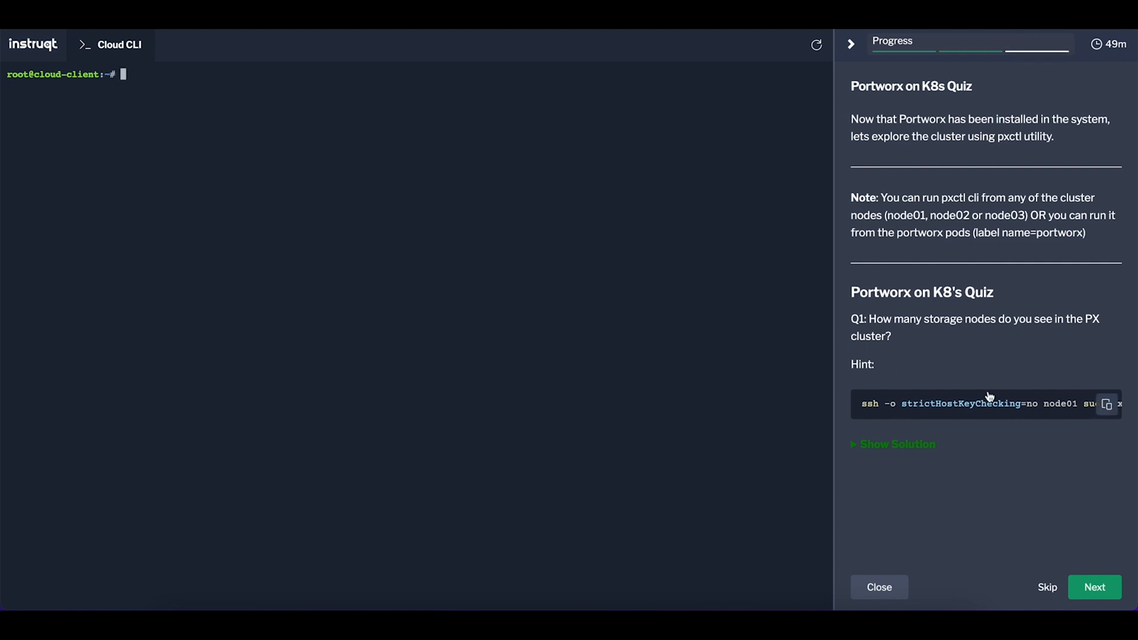
Run the hinted pxctl status command on node01, showing three storage nodes online with 60 GiB capacity.
{"action": "left_click", "coordinate": [1105, 404]}
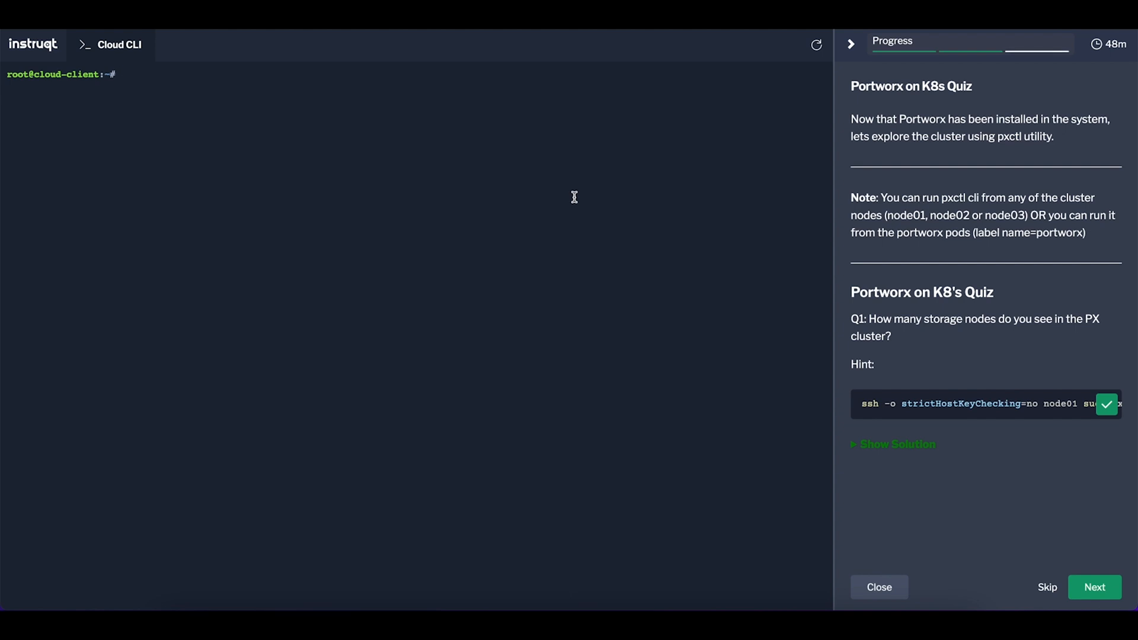
{"action": "left_click", "coordinate": [1106, 403]}
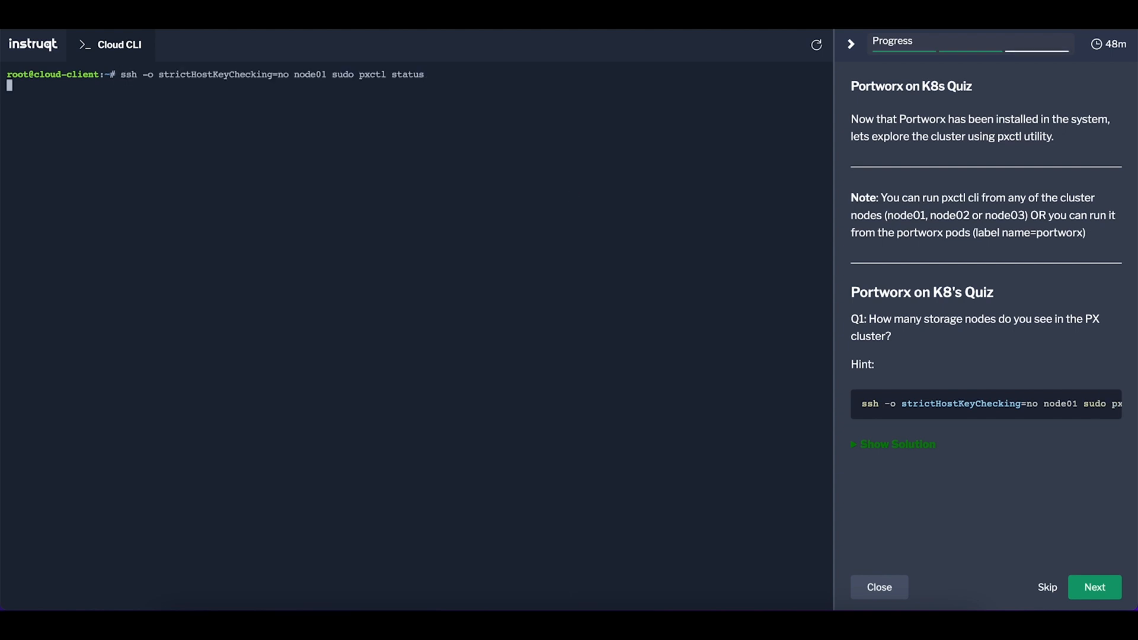
{"action": "key", "text": "Return"}
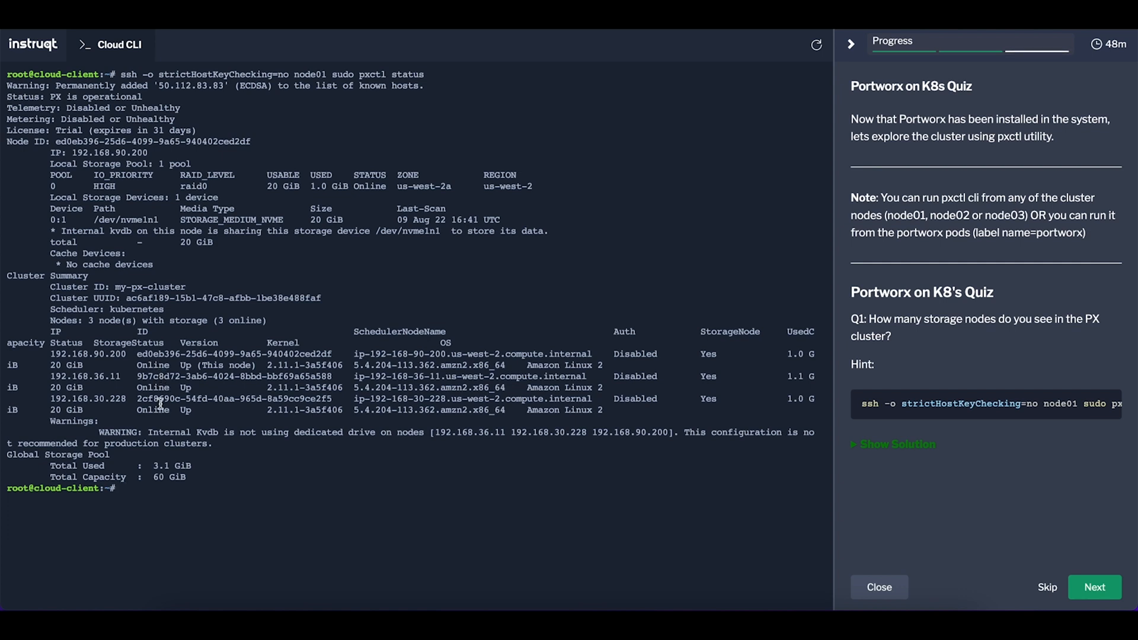
Reveal Q1's solution of 3 storage nodes and finish with the 'Well done!' track completion.
{"action": "left_click", "coordinate": [898, 444]}
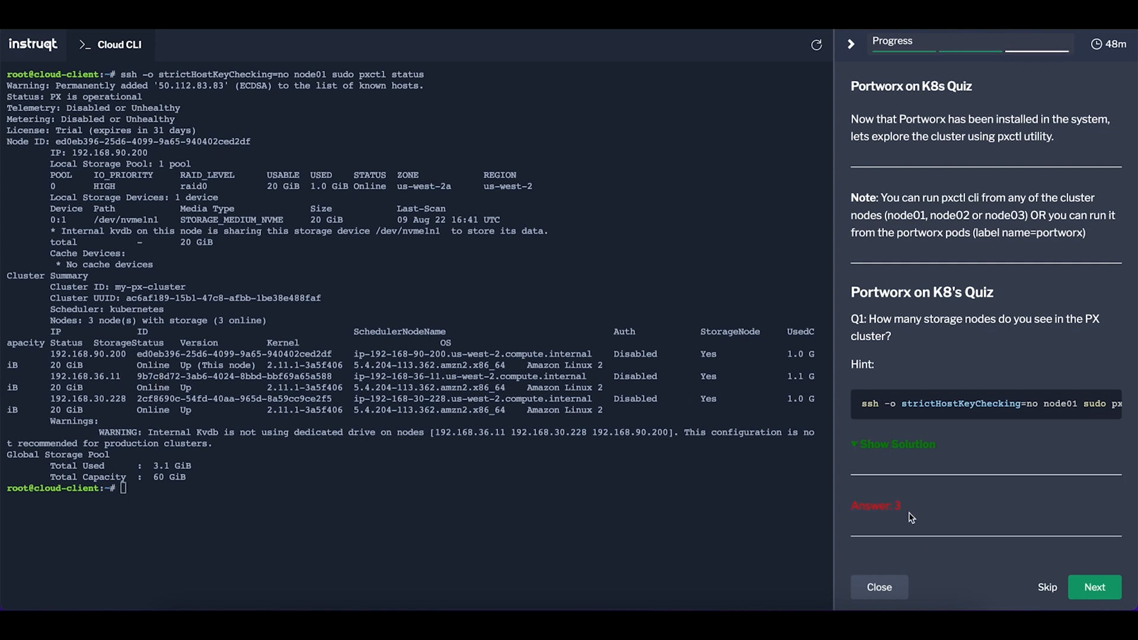
{"action": "mouse_move", "coordinate": [871, 508]}
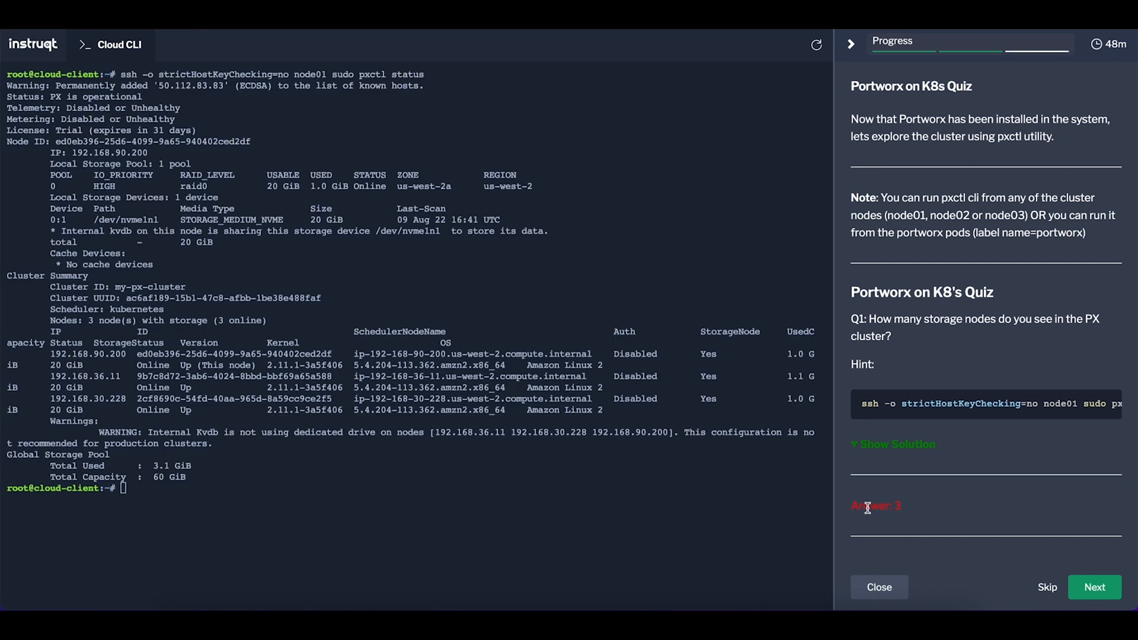
{"action": "double_click", "coordinate": [874, 505]}
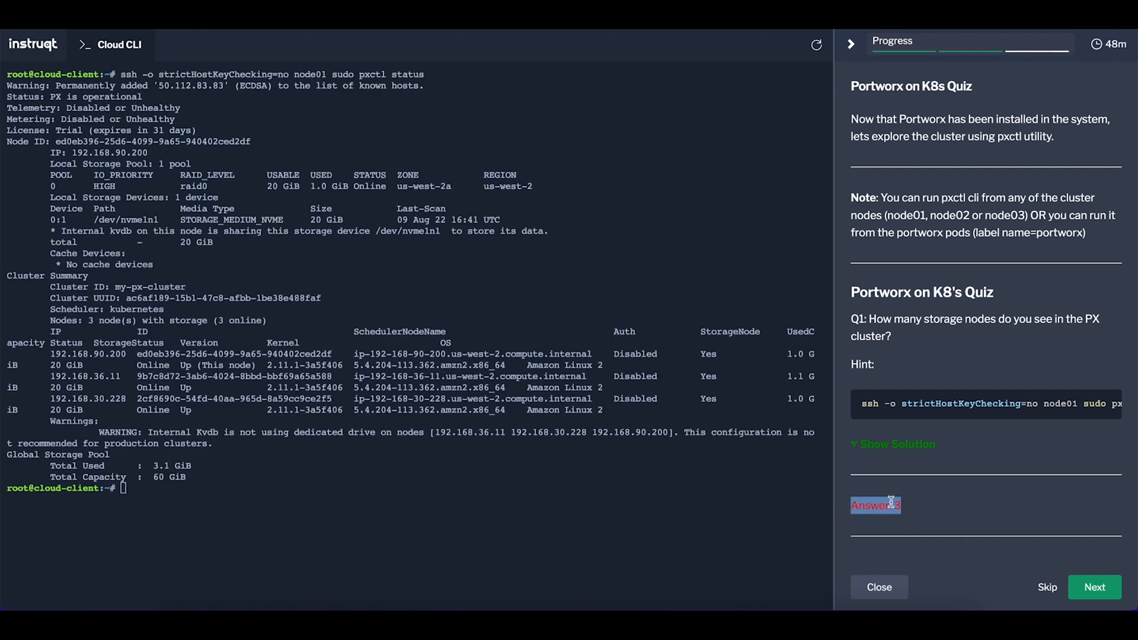
{"action": "left_click", "coordinate": [1095, 587]}
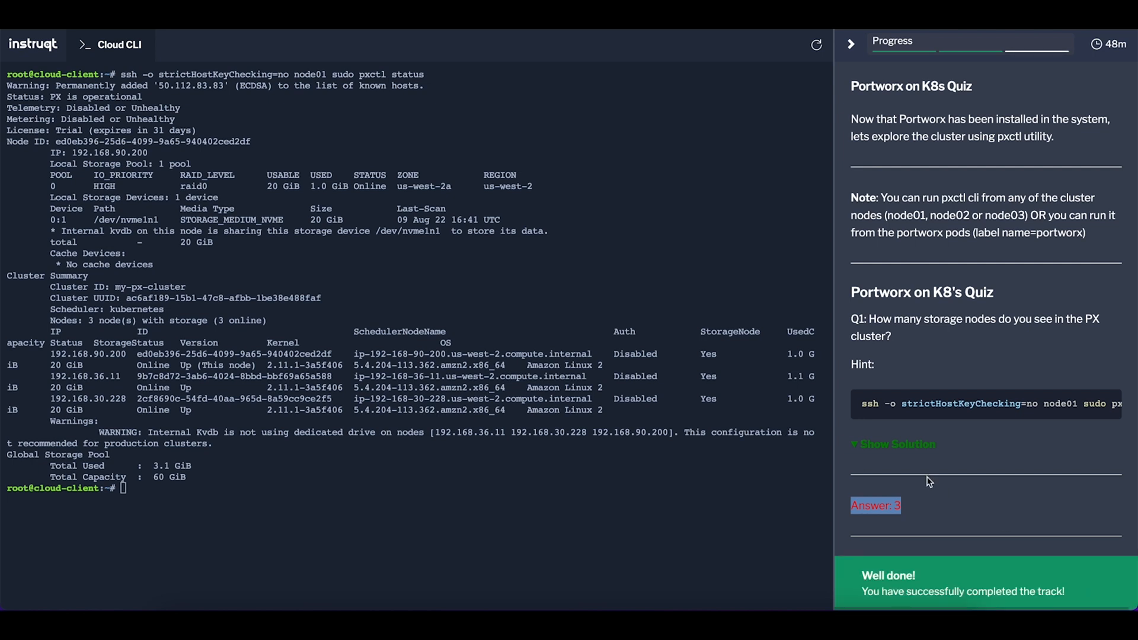
{"action": "mouse_move", "coordinate": [946, 521]}
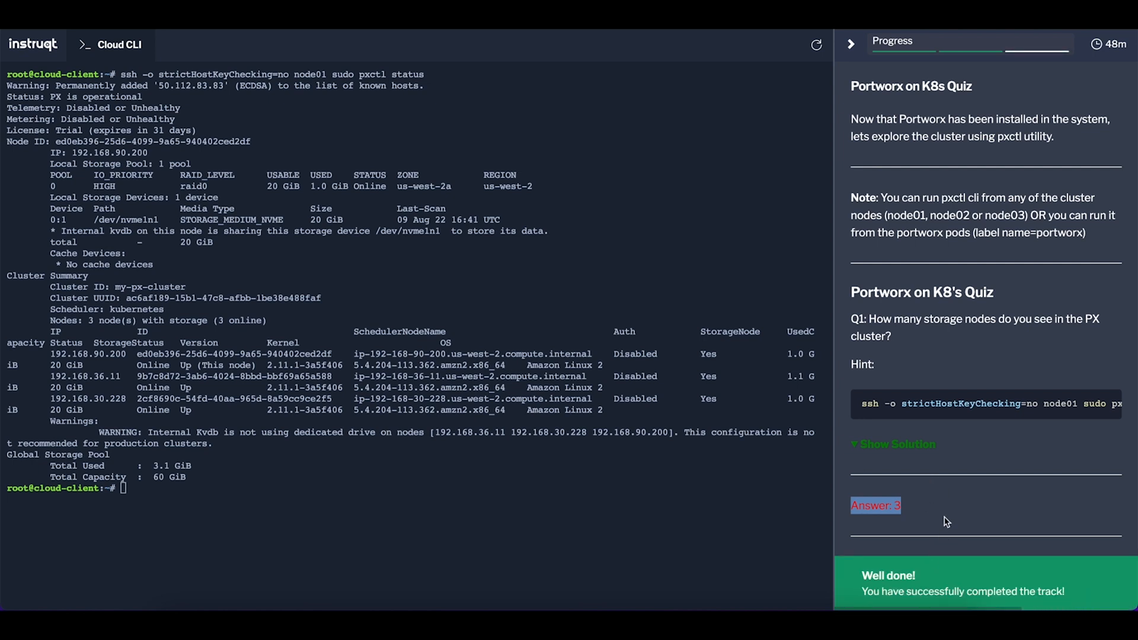